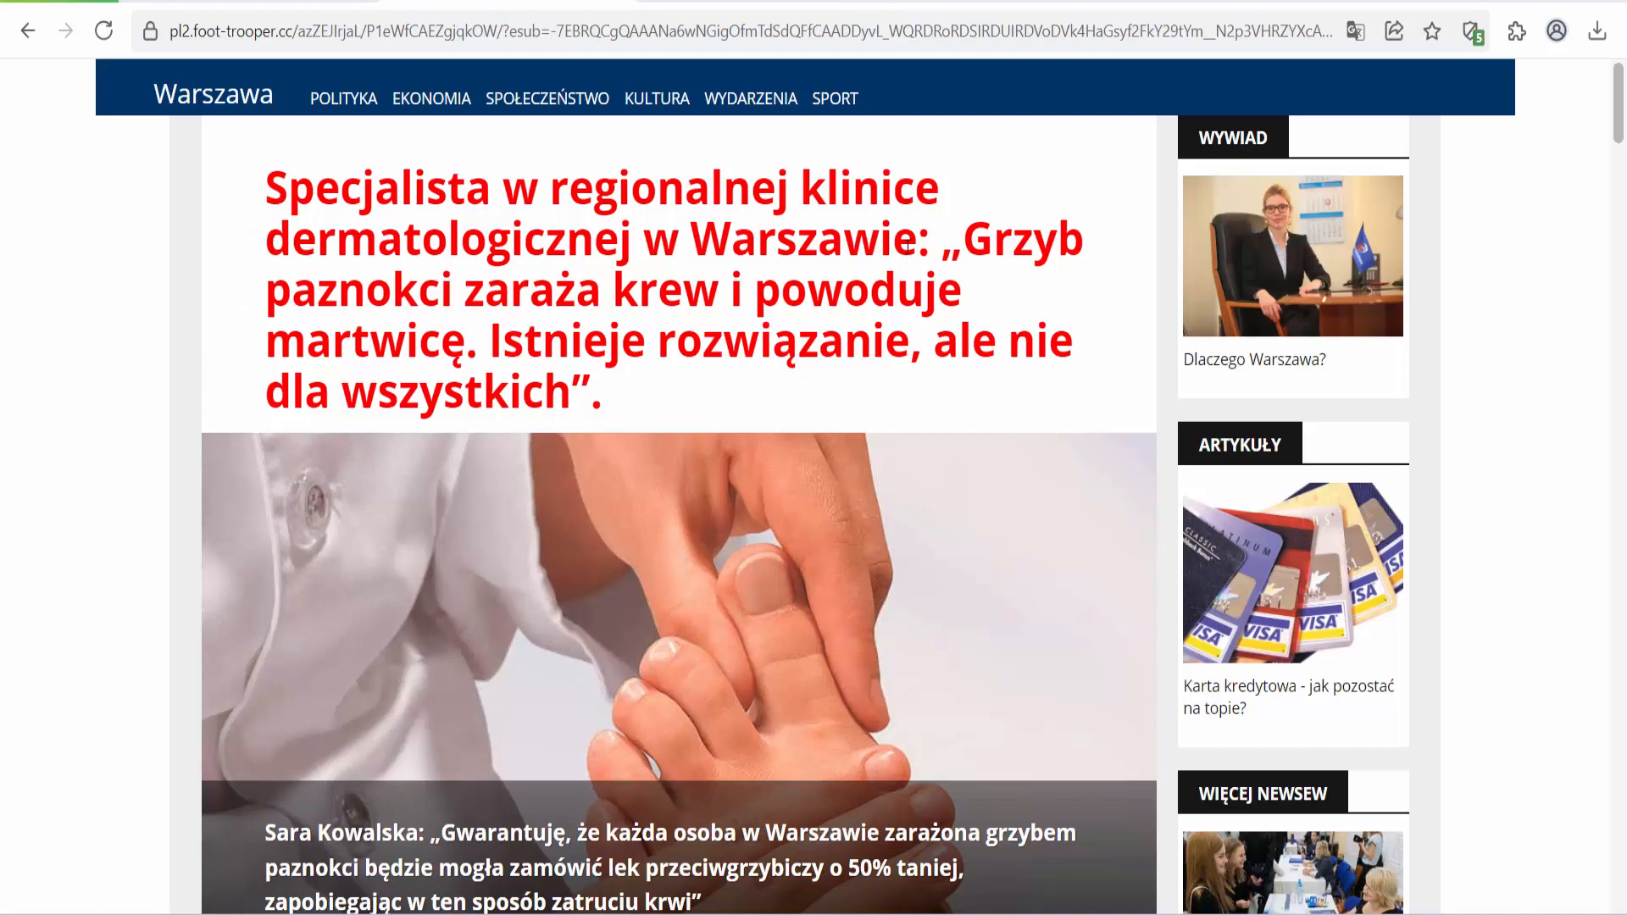
mouse_move(980, 300)
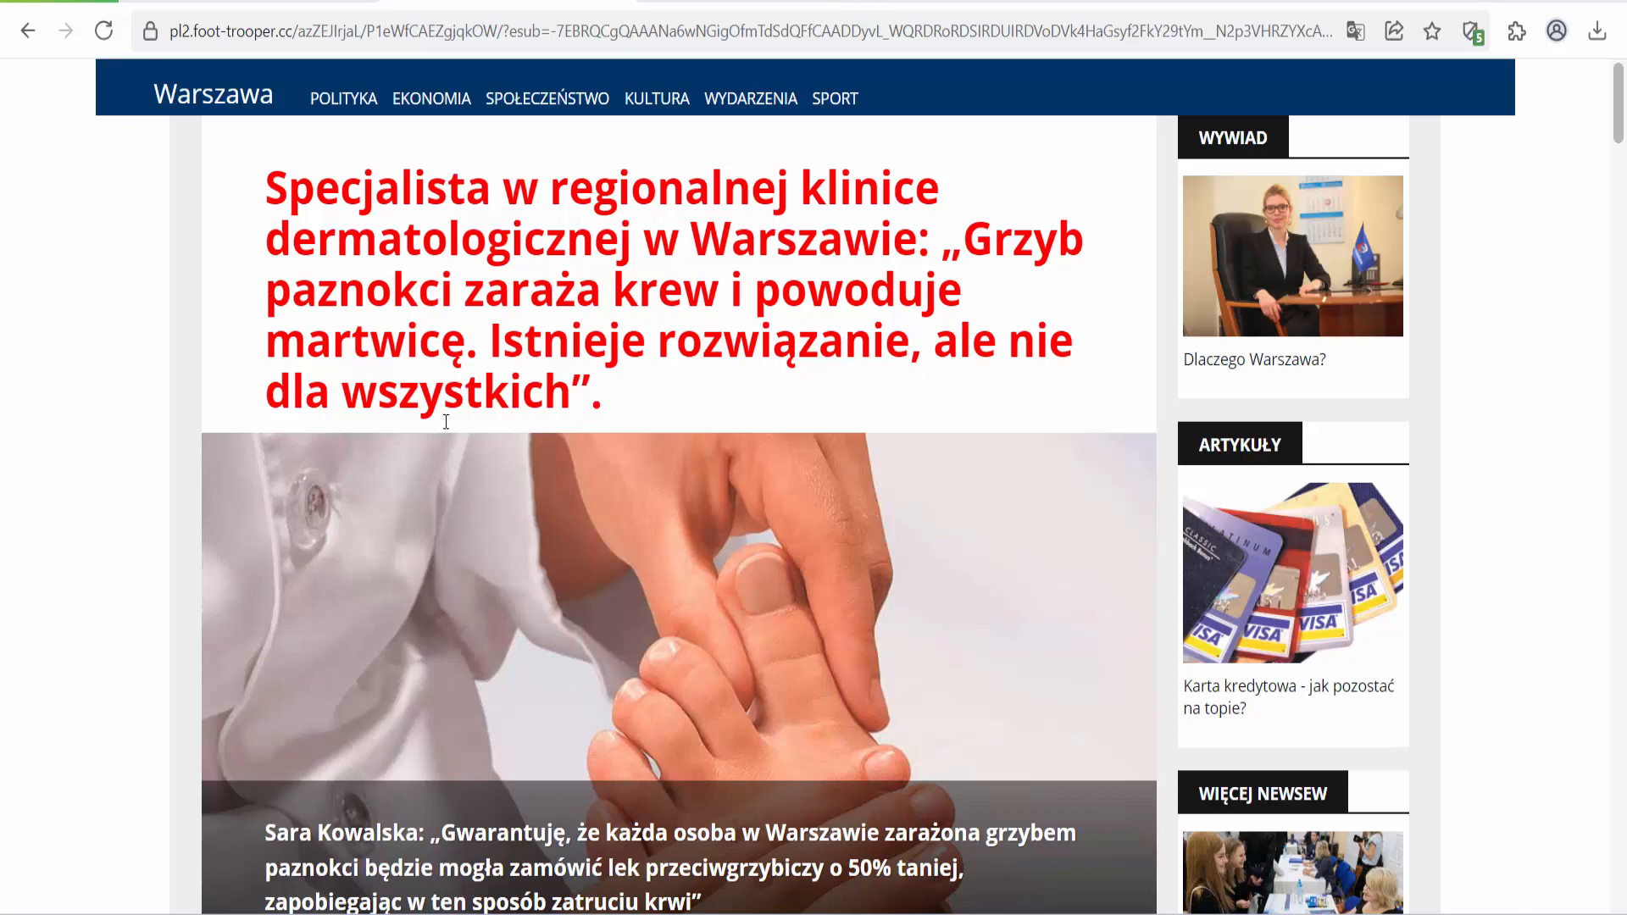
- Scroll past the headline image and press-conference quote to the 'Dlaczego grzyb paznokci…' section
scroll("down", 3)
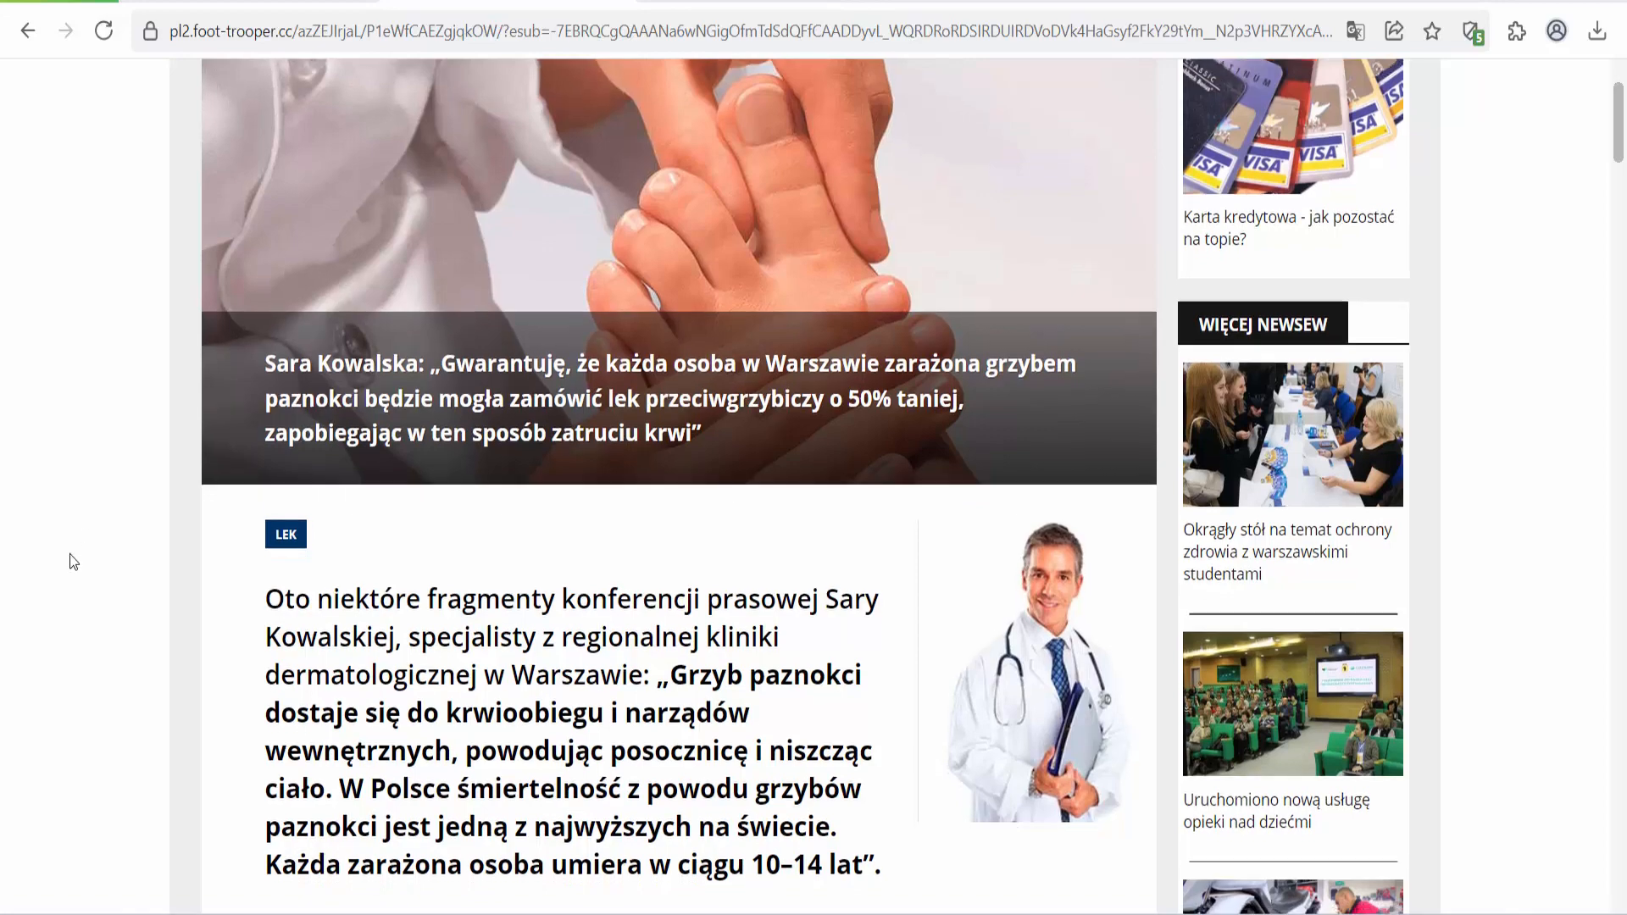
scroll("down", 3)
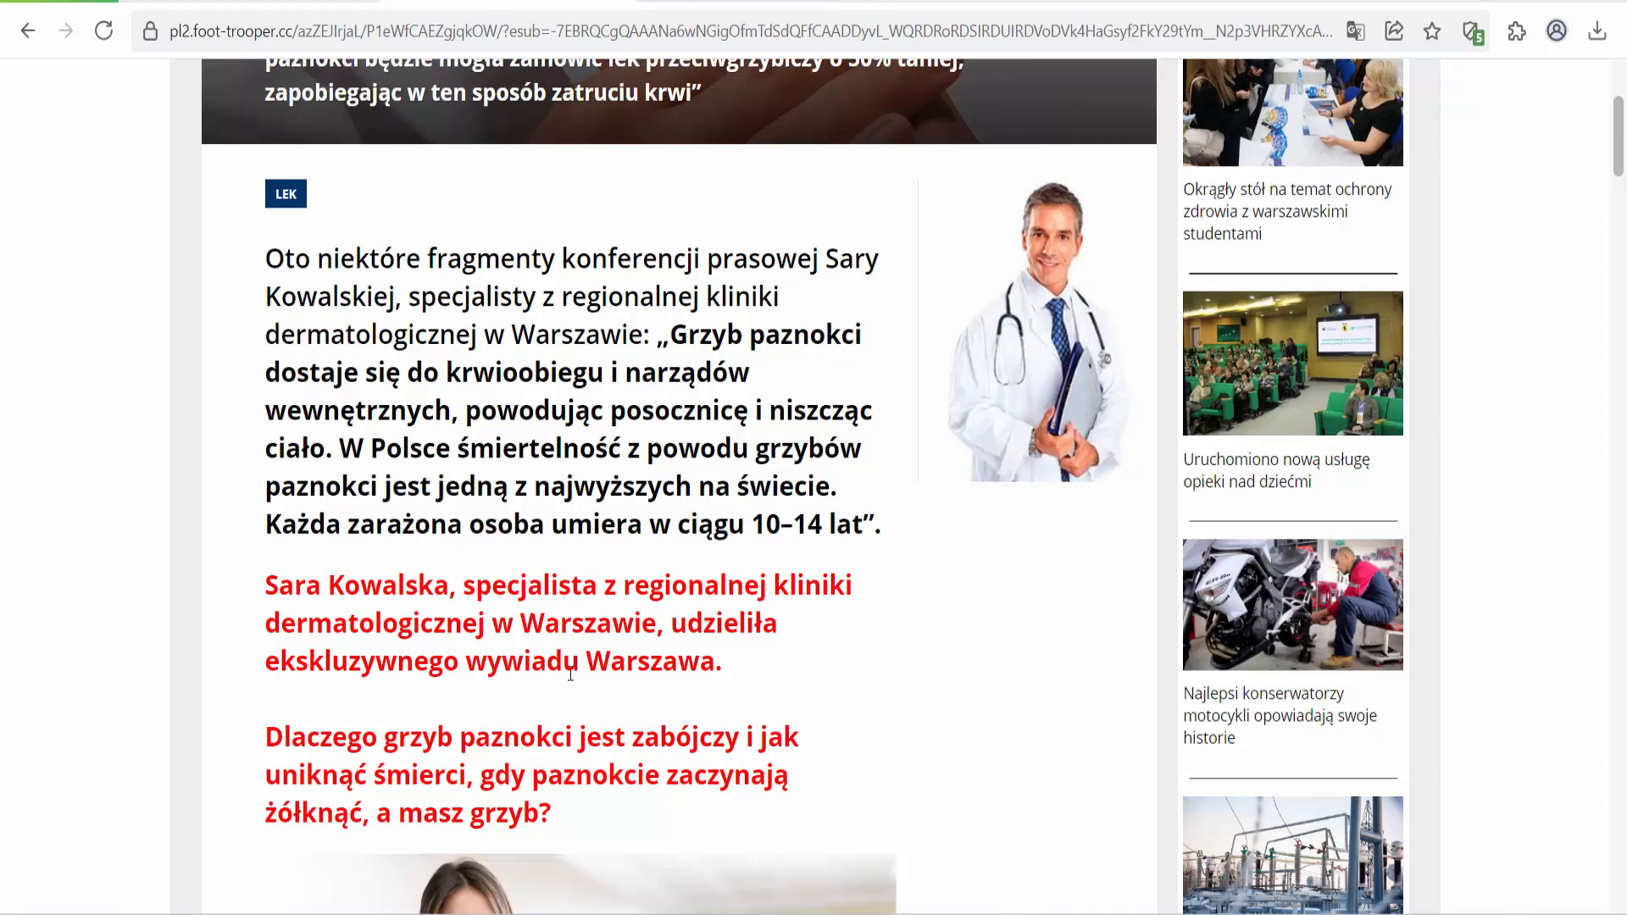
scroll("down", 3)
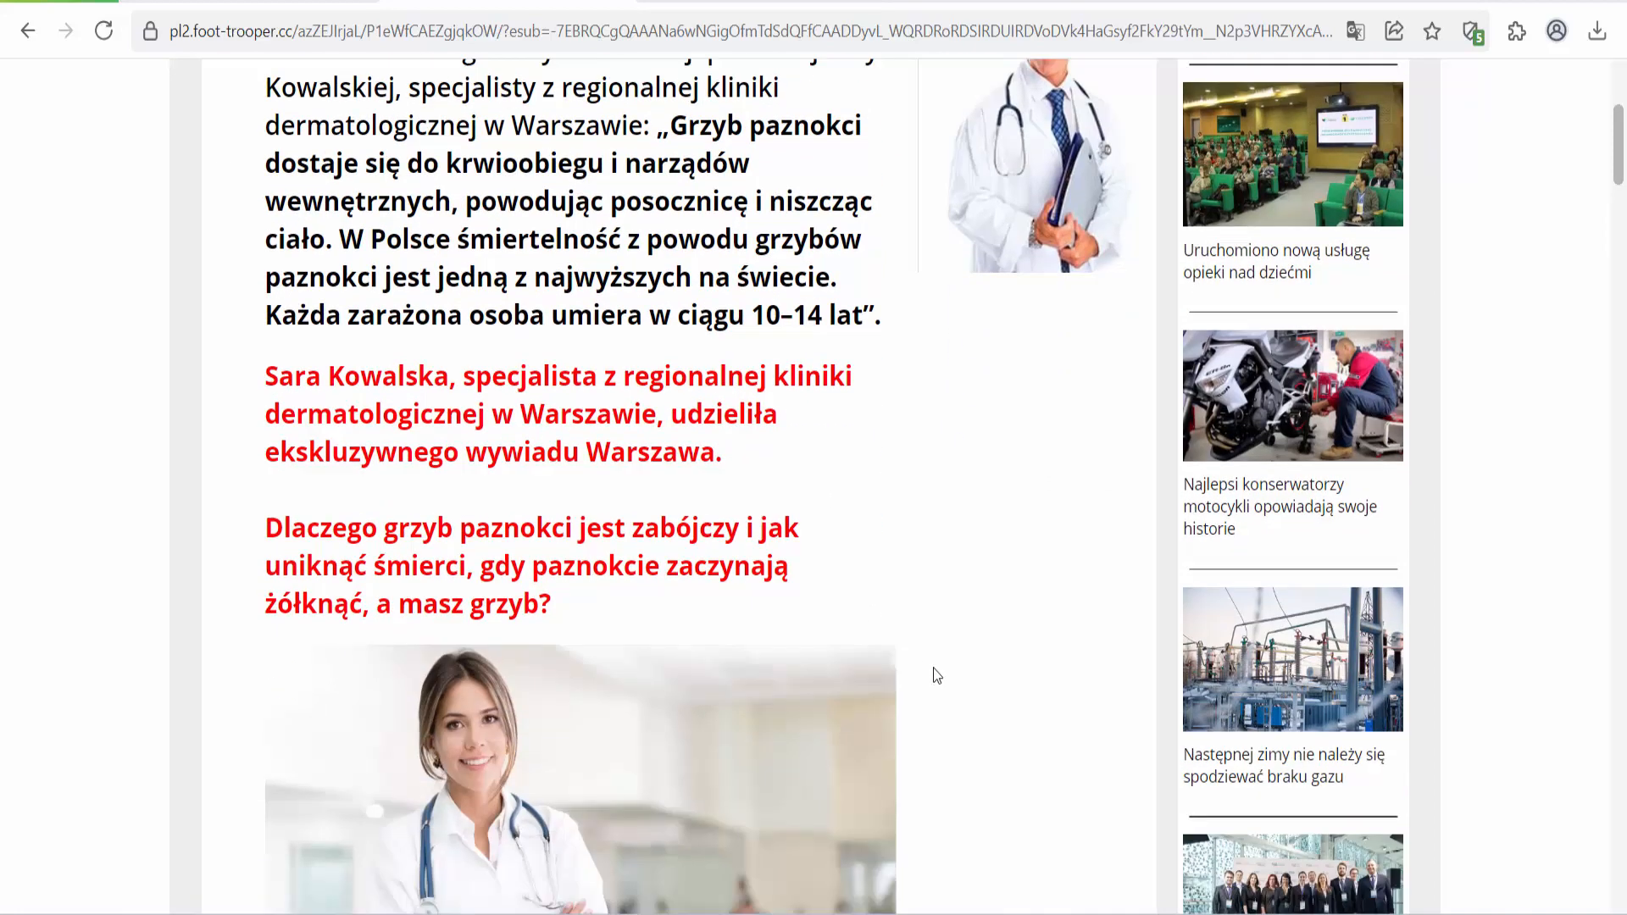
scroll("down", 3)
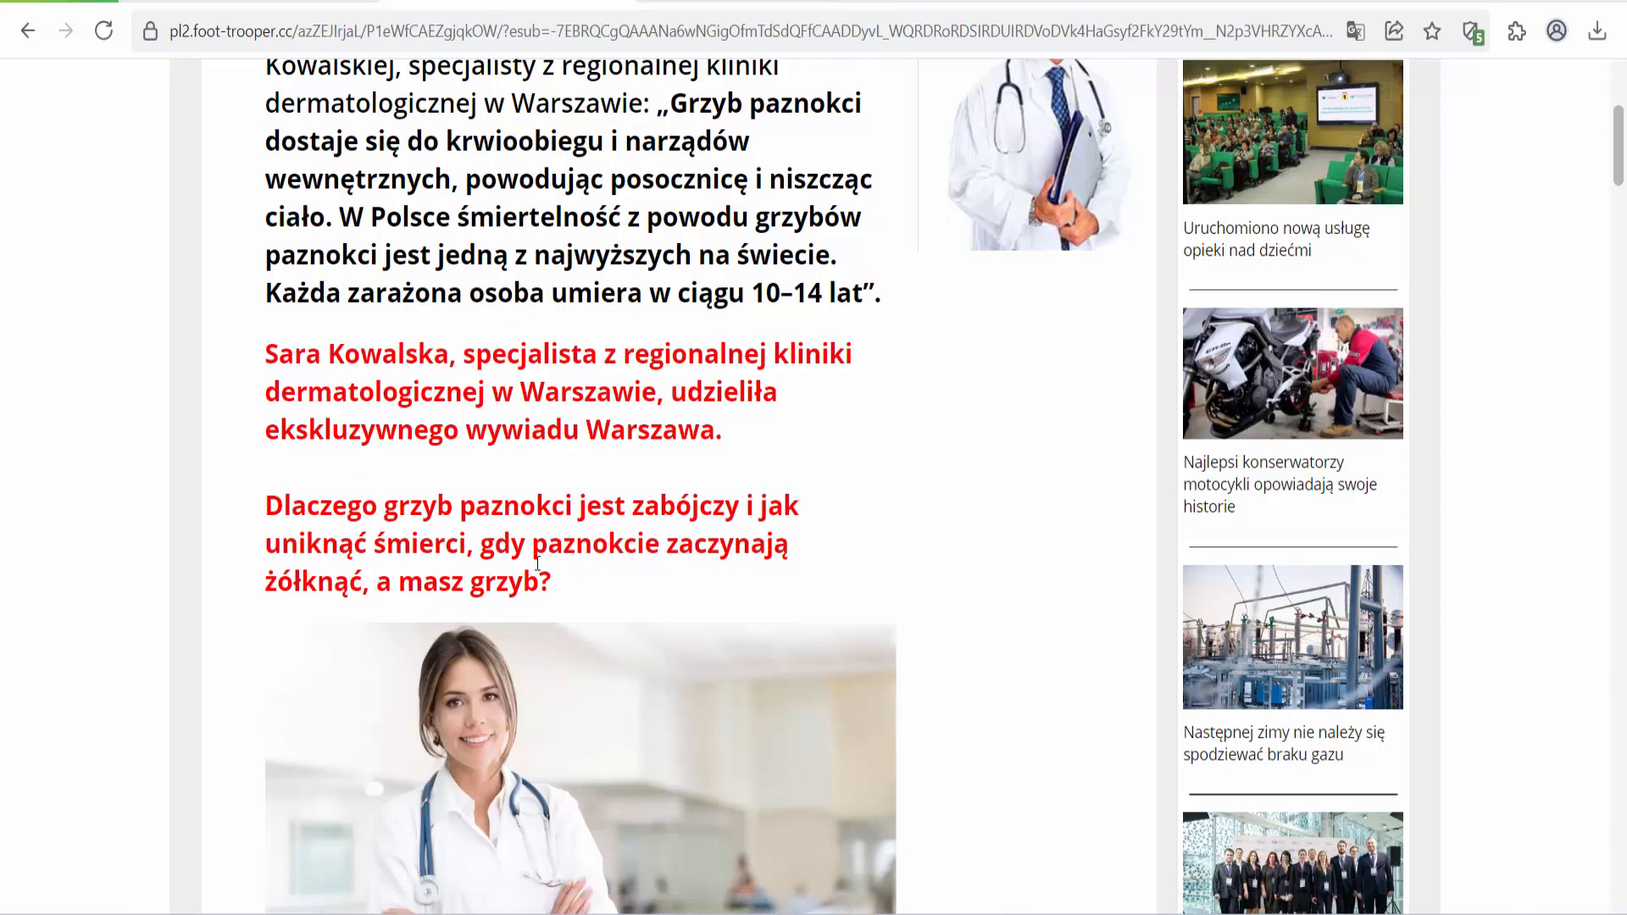
mouse_move(328, 609)
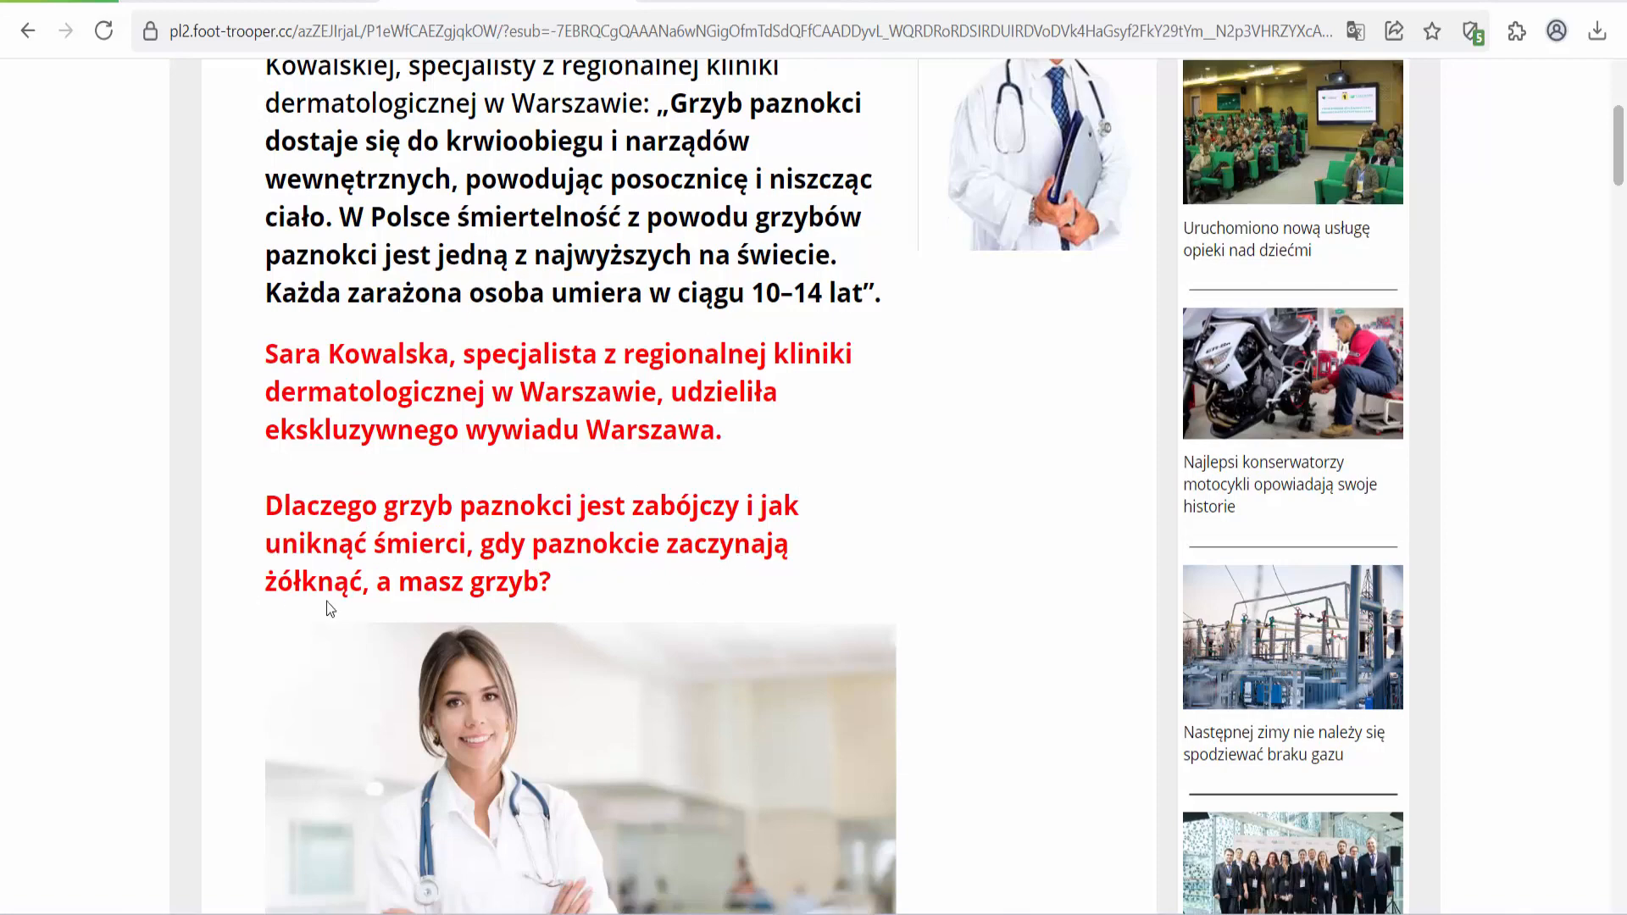
scroll("down", 3)
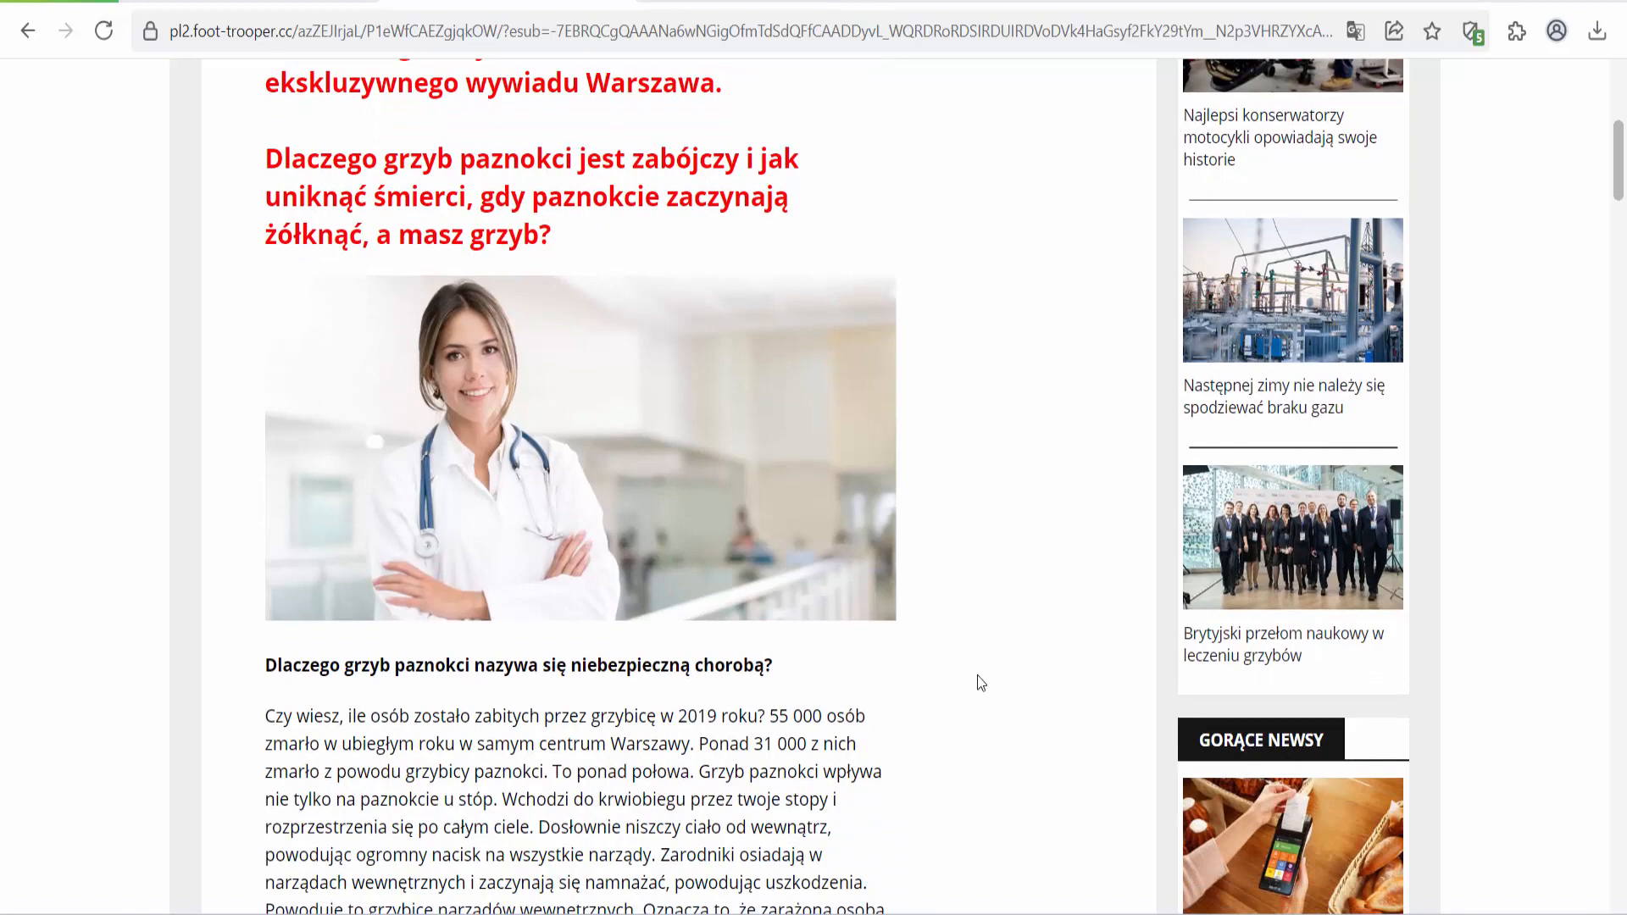
- Scroll through the interview to the 'Jaka jest nazwa tego leku?' section about Foot Trooper
scroll("down", 3)
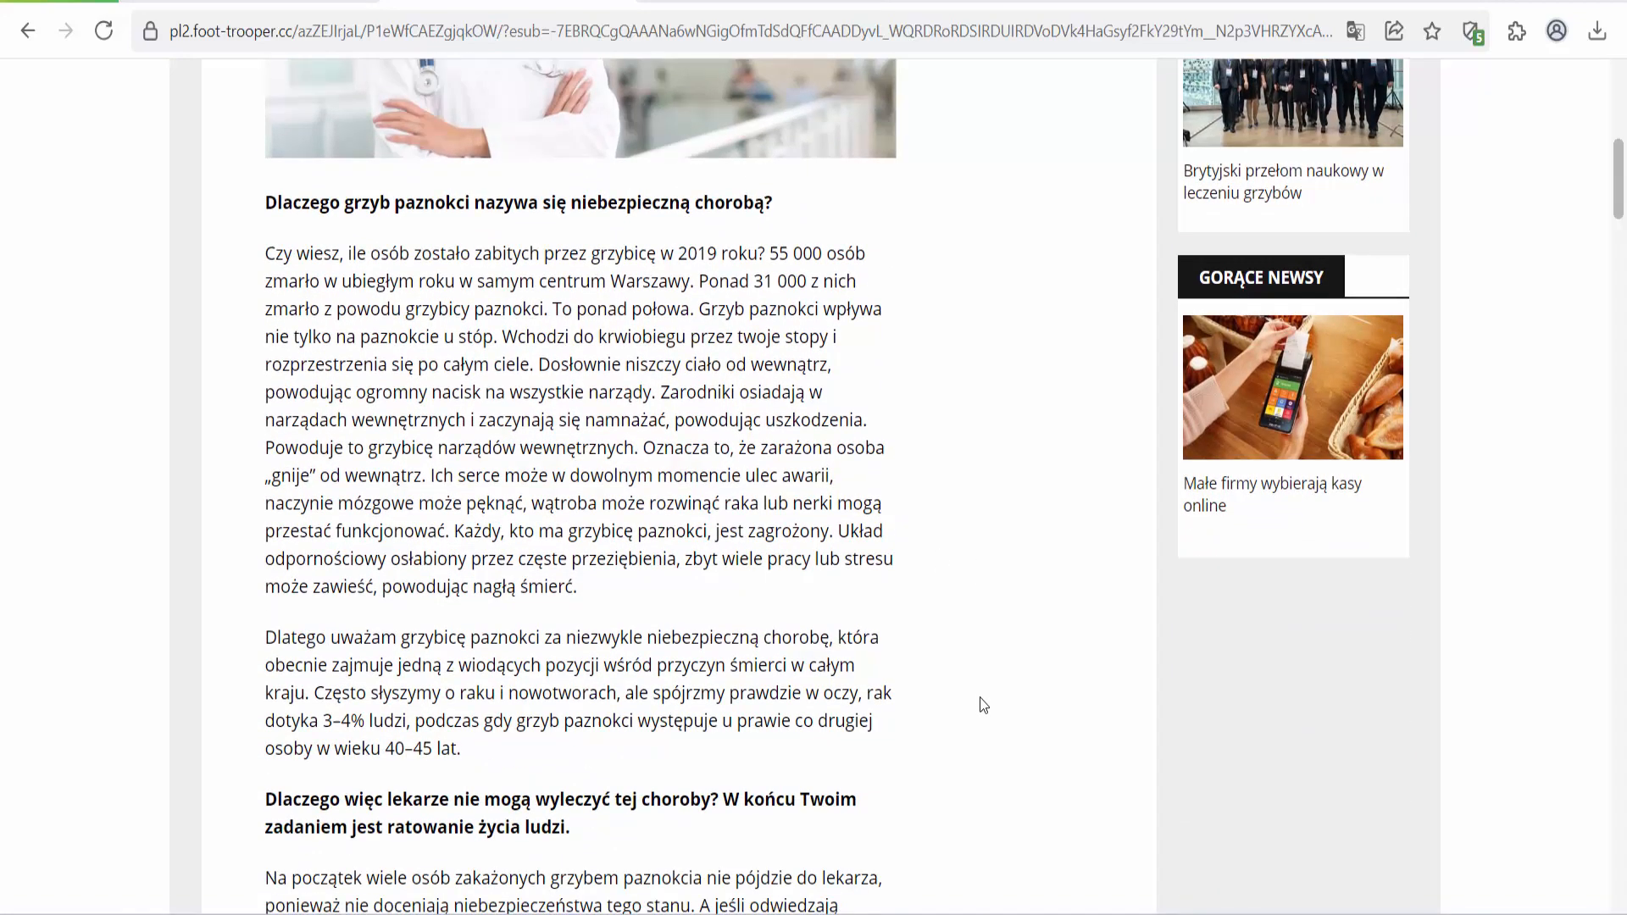
scroll("down", 3)
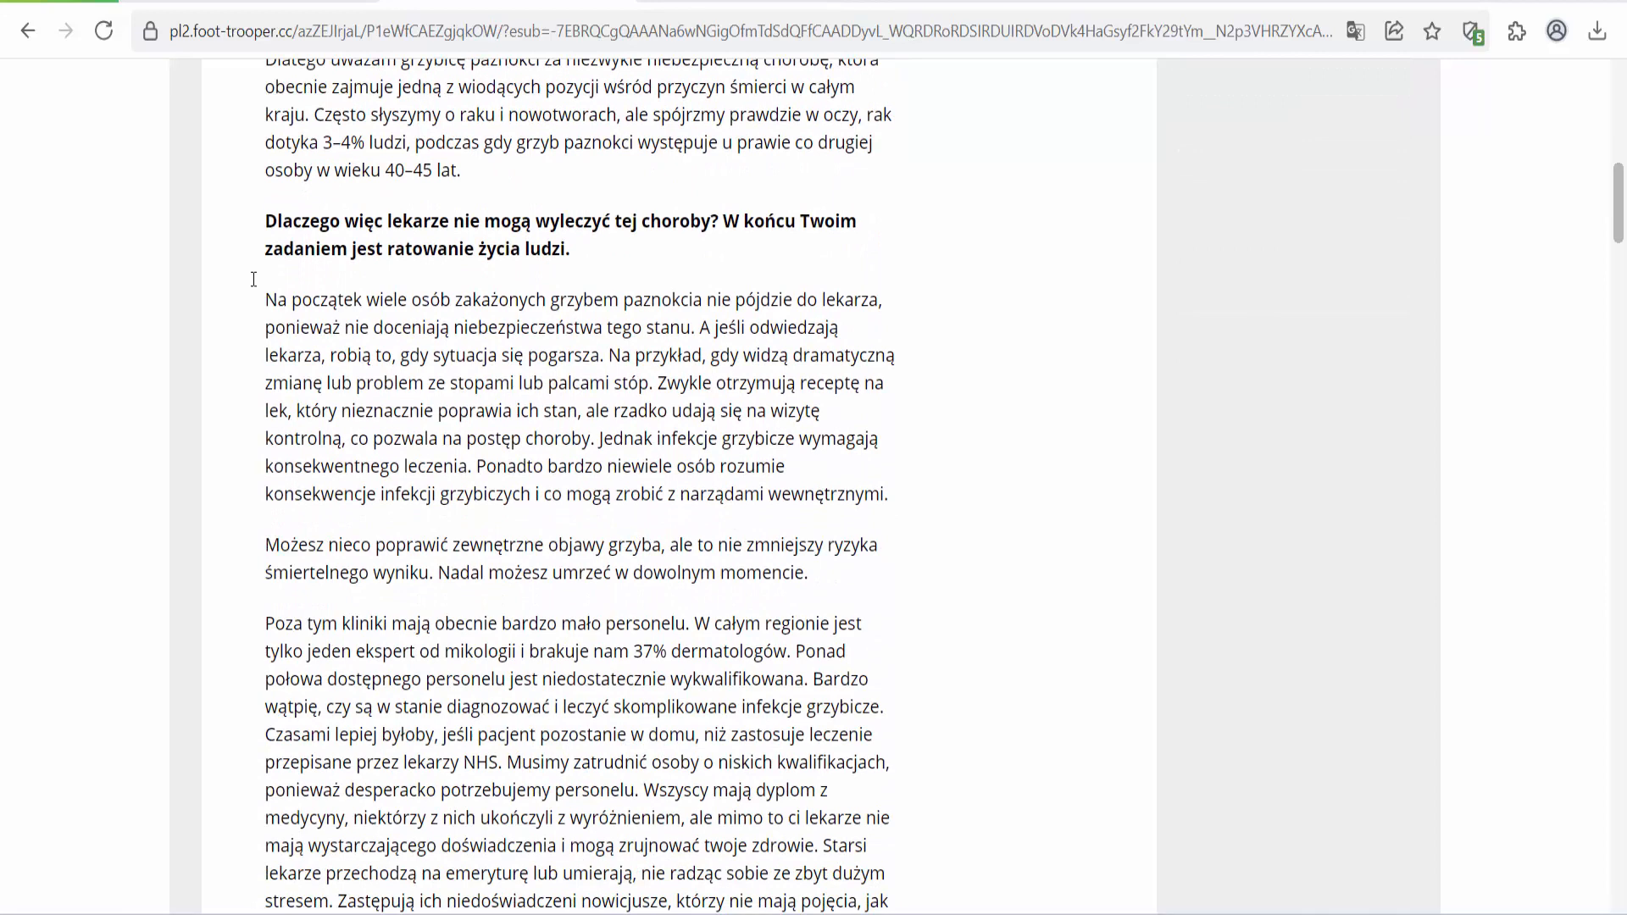
mouse_move(233, 287)
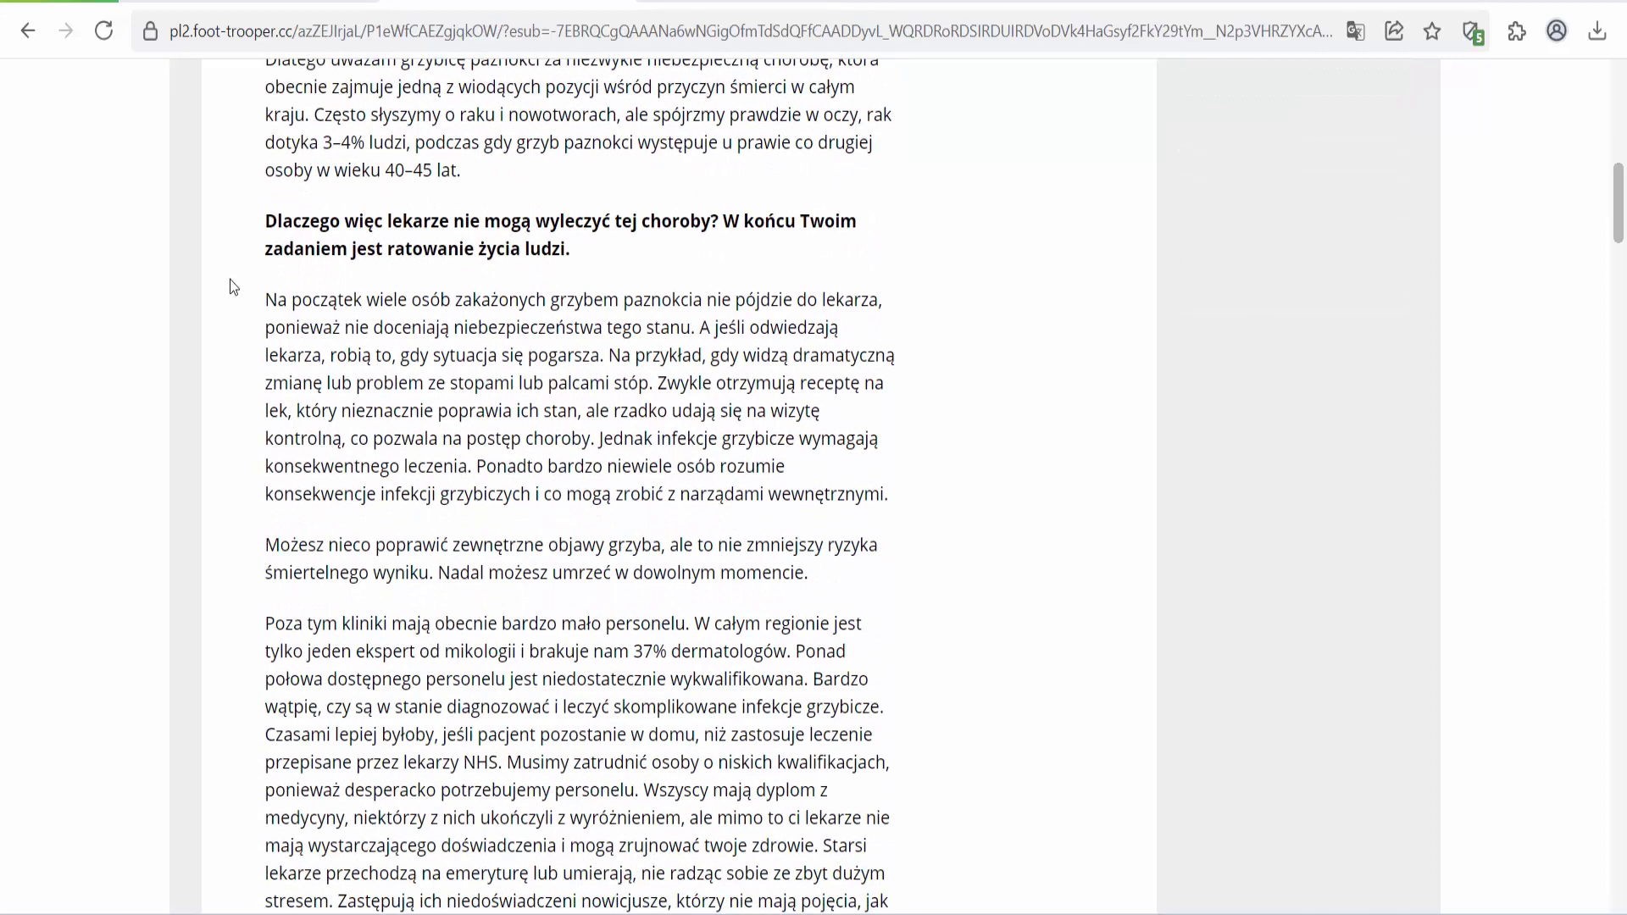
scroll("down", 3)
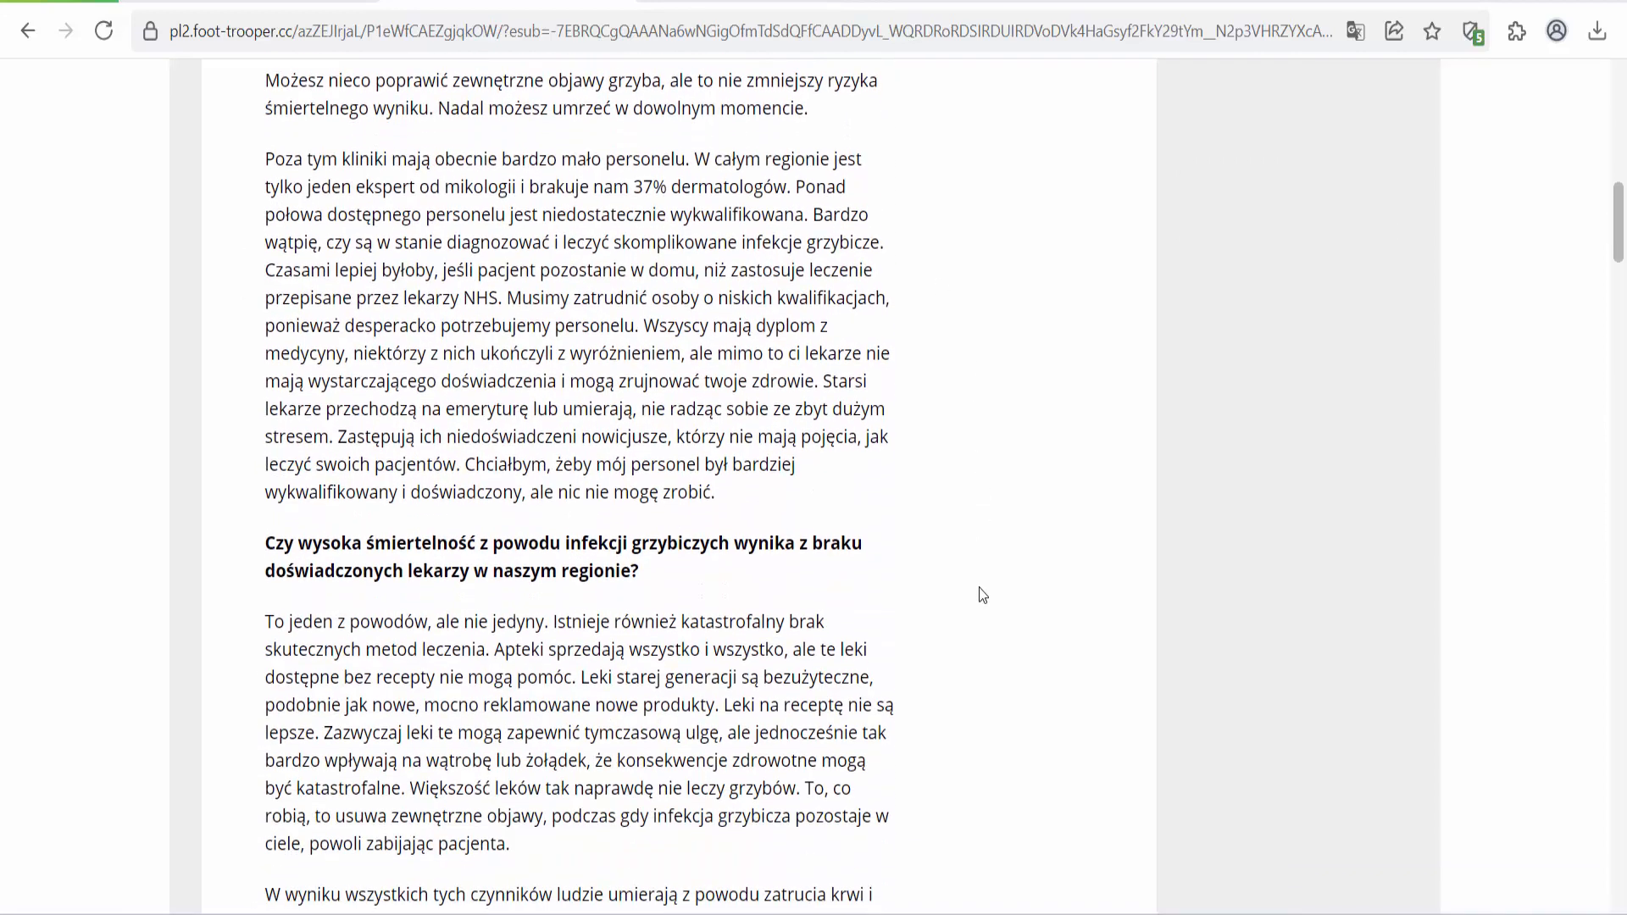
scroll("down", 3)
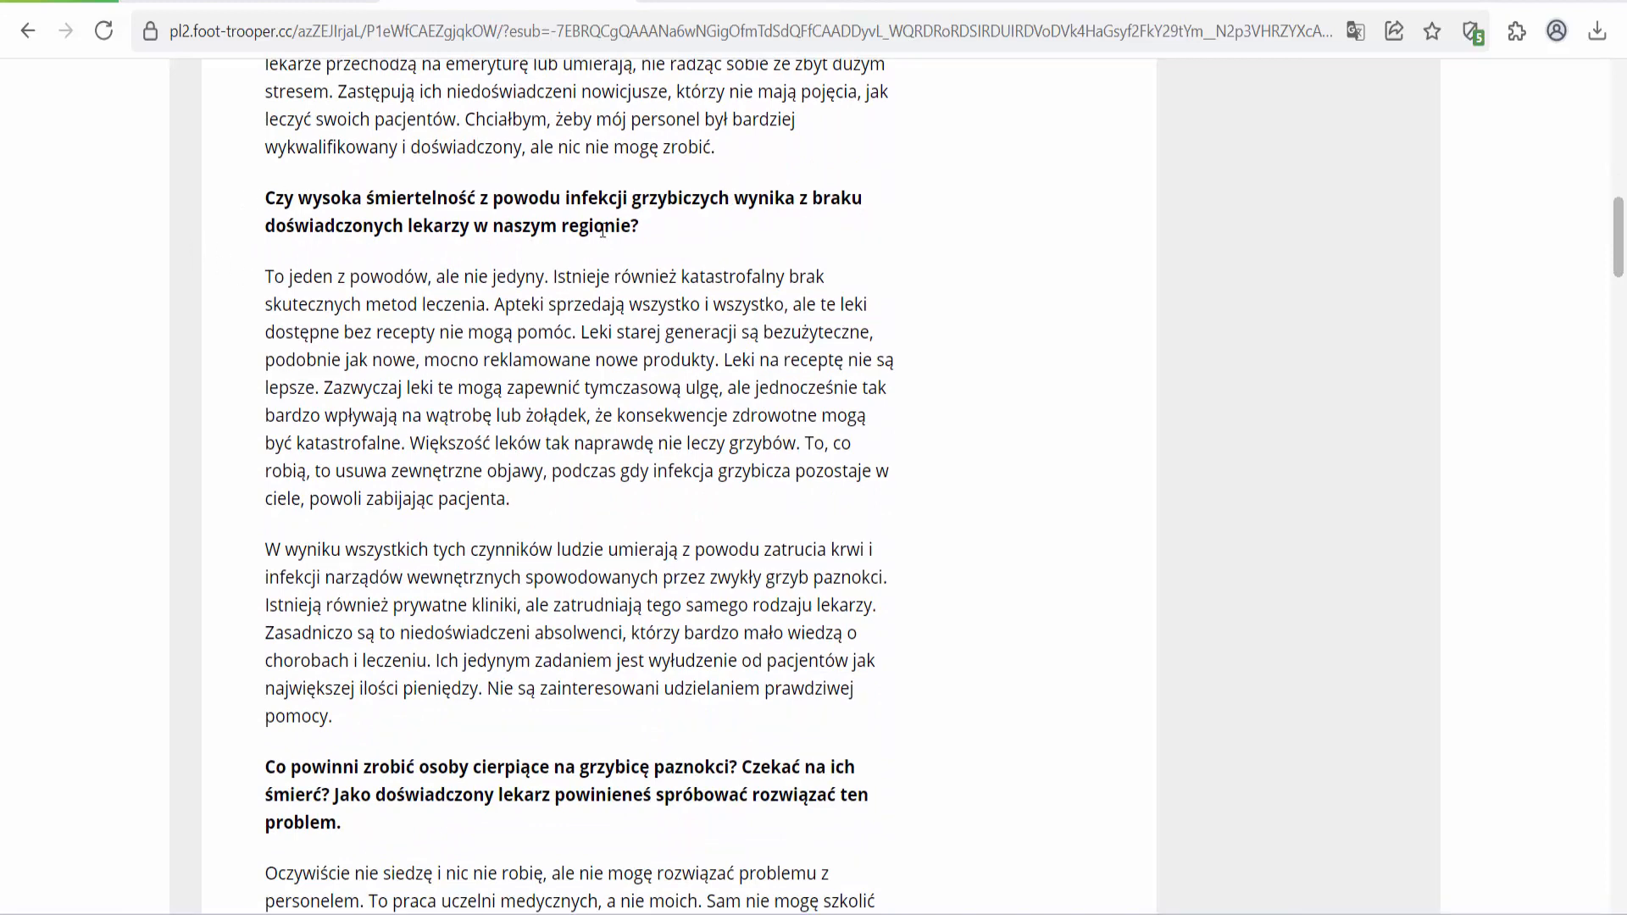
scroll("down", 3)
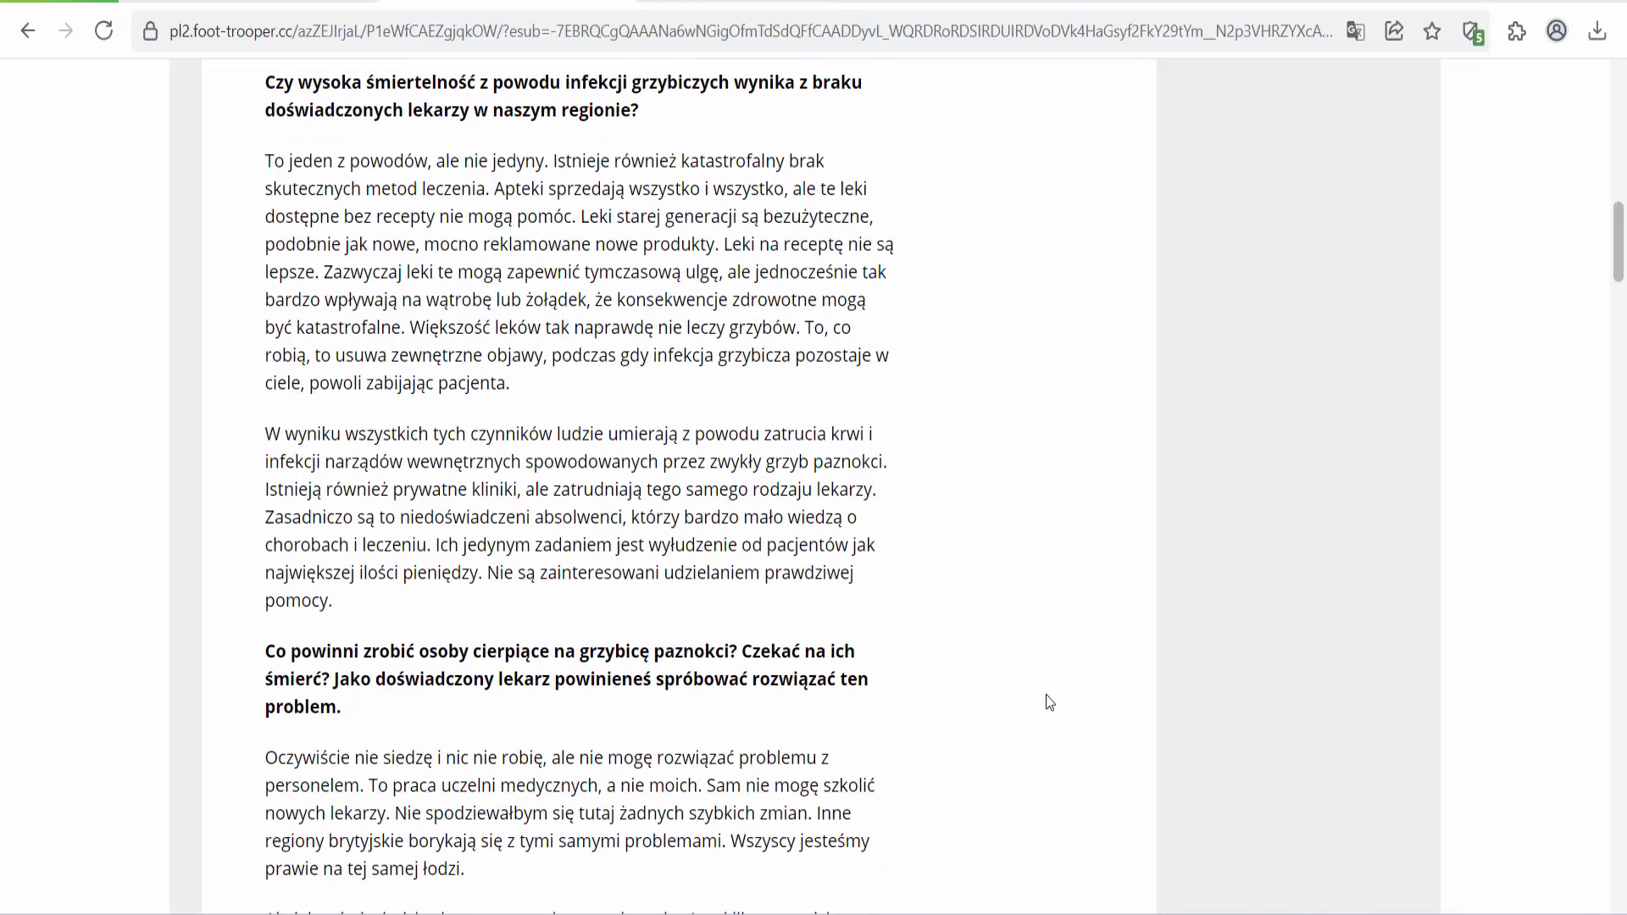
scroll("down", 3)
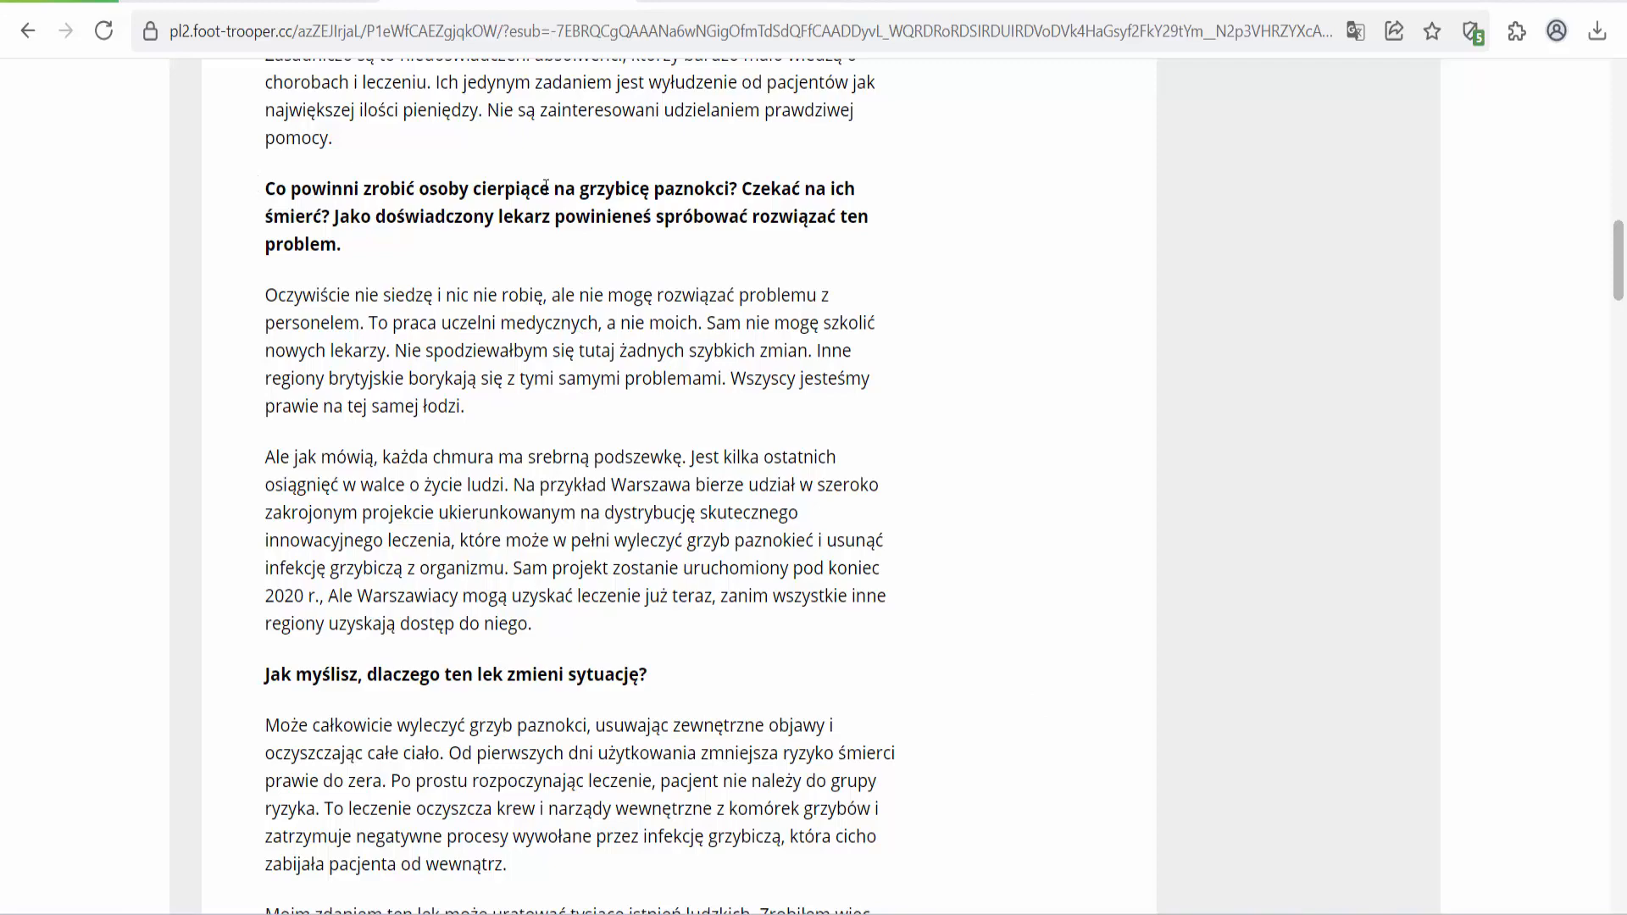
mouse_move(853, 243)
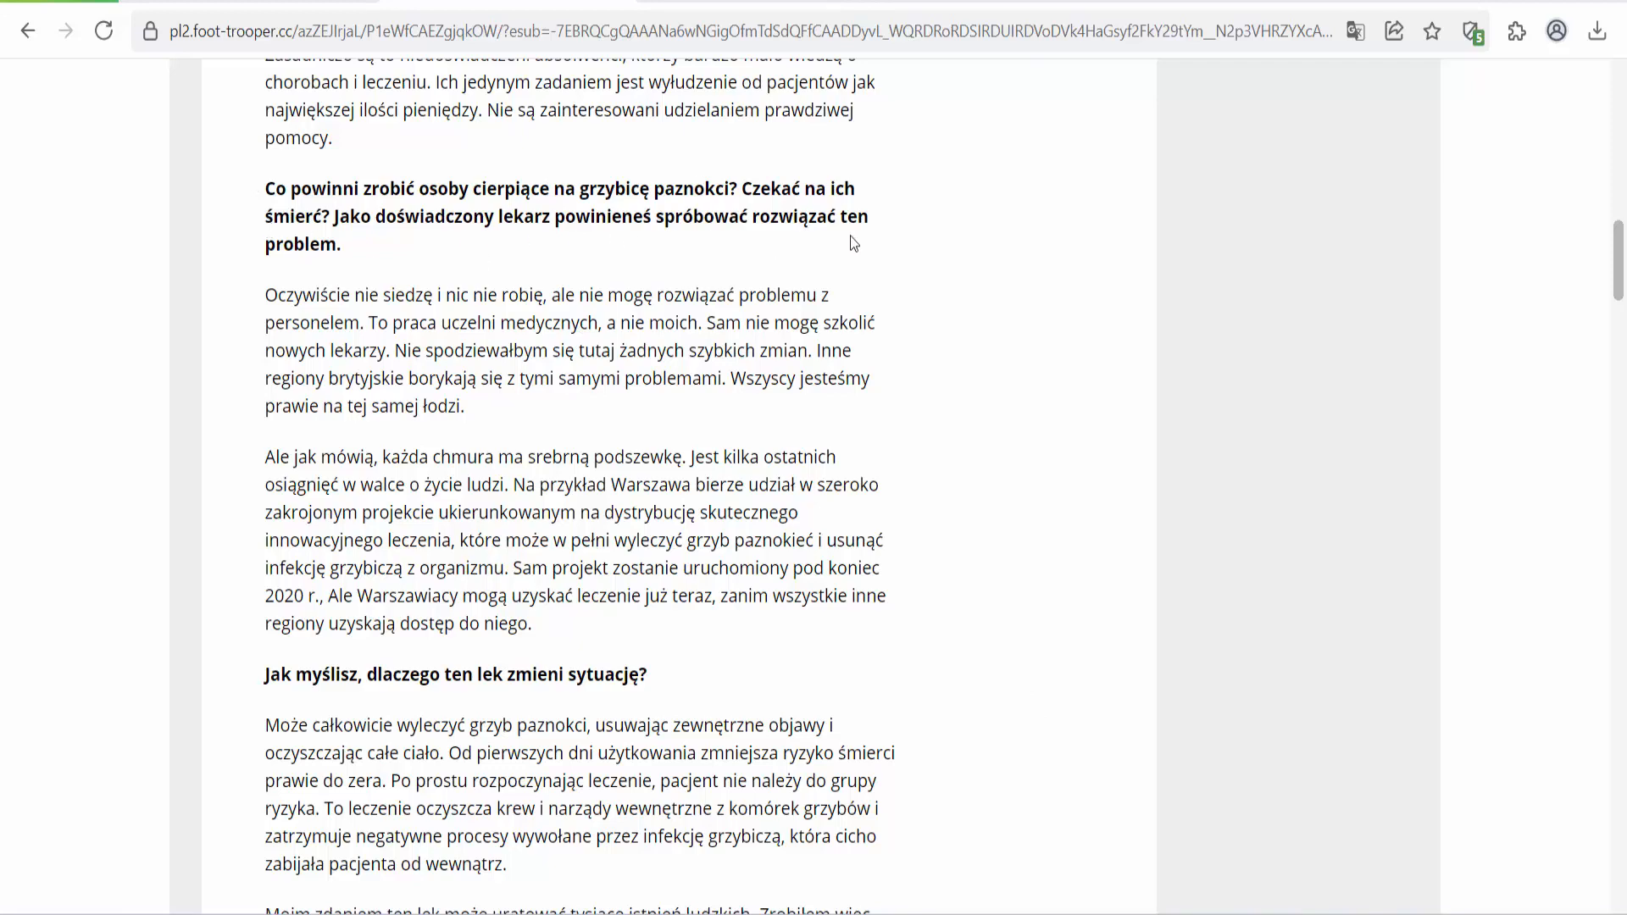
scroll("down", 3)
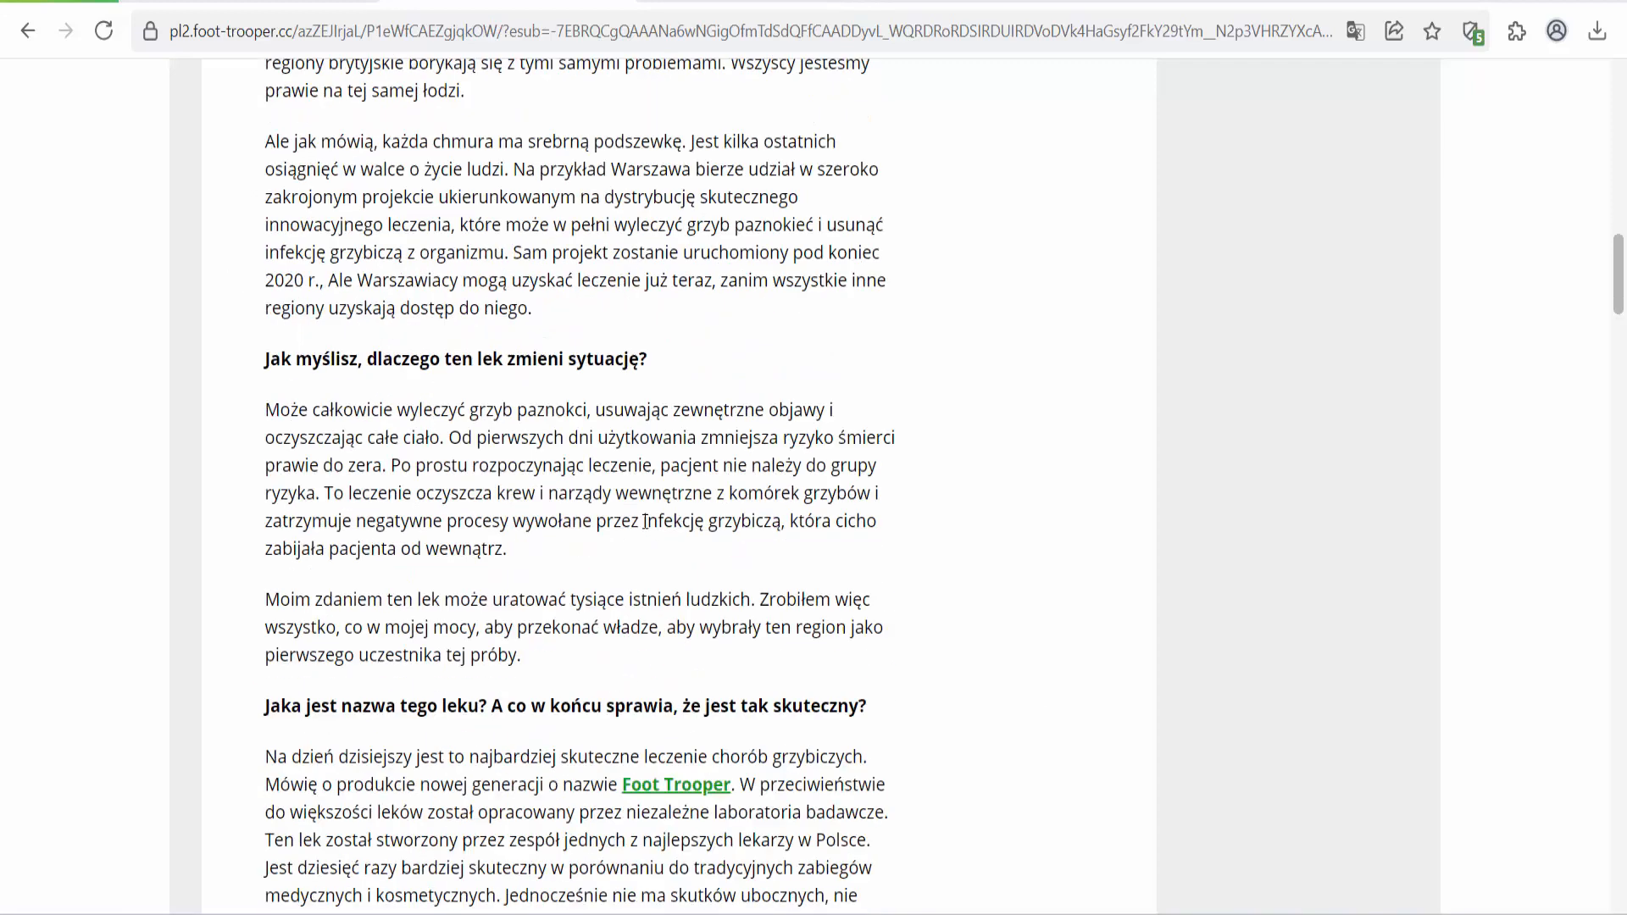
scroll("down", 3)
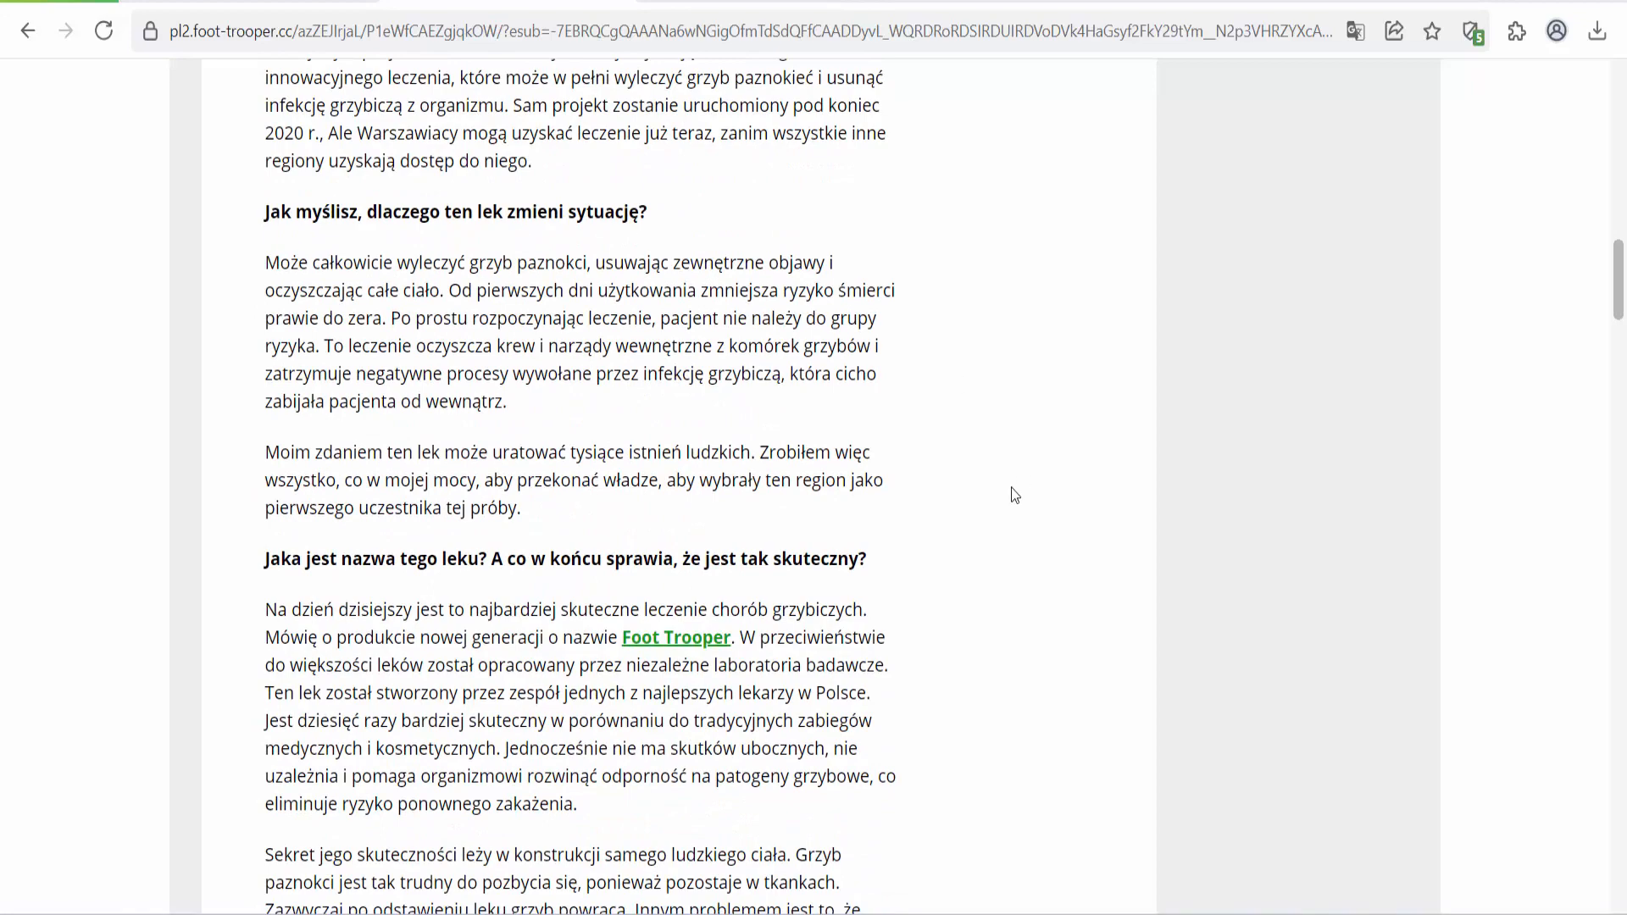
scroll("down", 3)
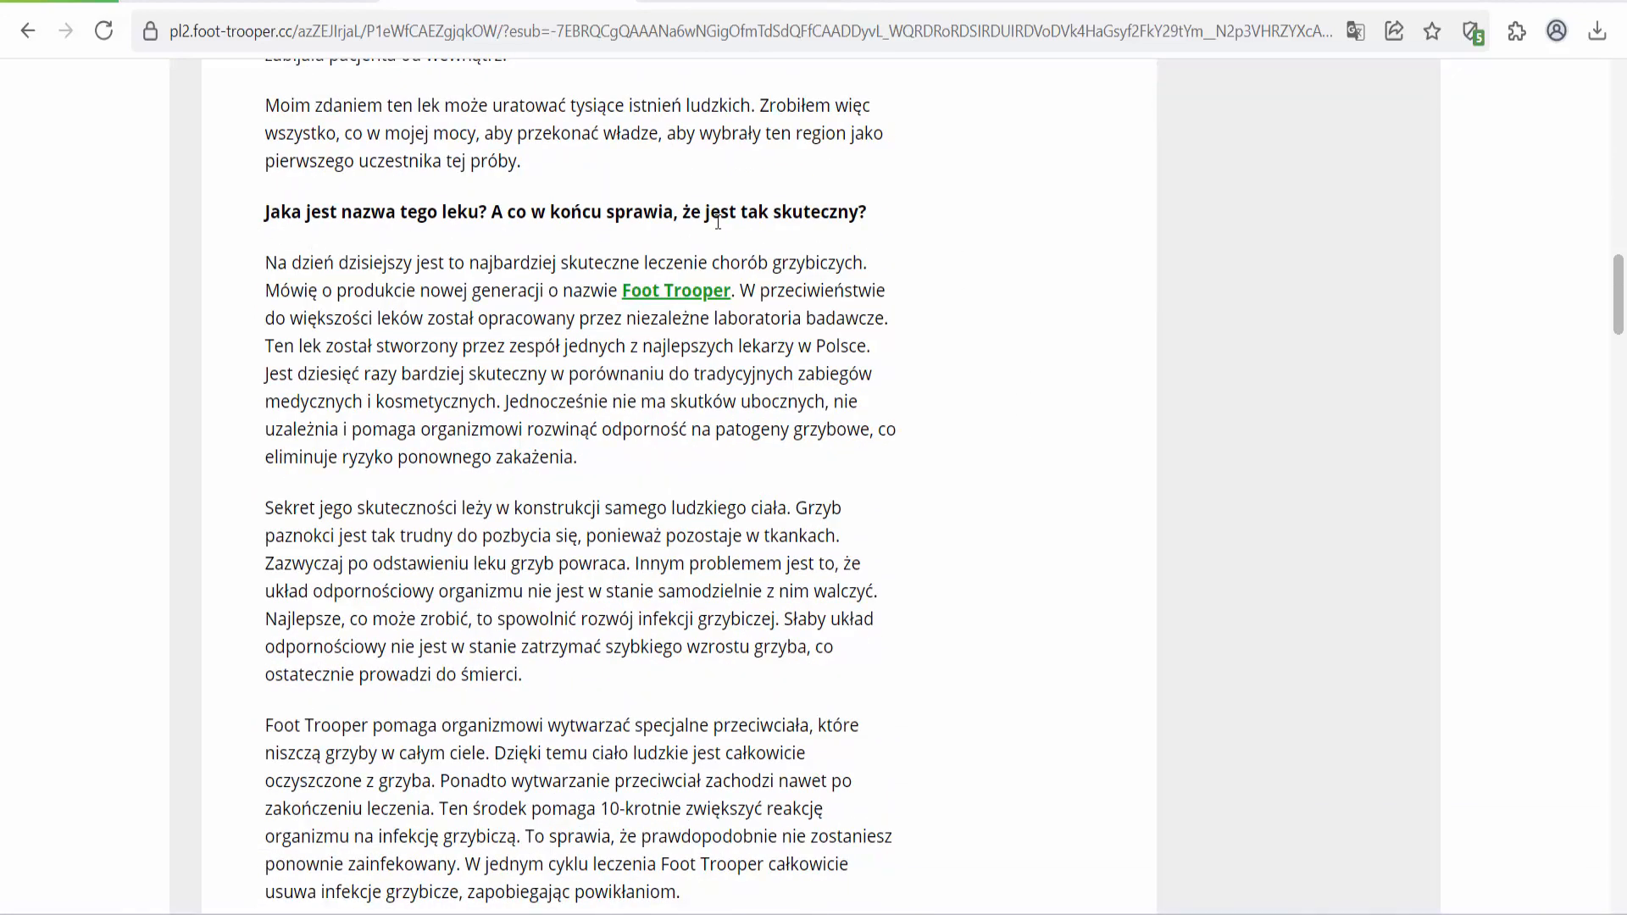
- Scroll past the nine benefits and nail photos to 'Jak ludzie mogą zdobyć Foot Trooper?'
scroll("down", 3)
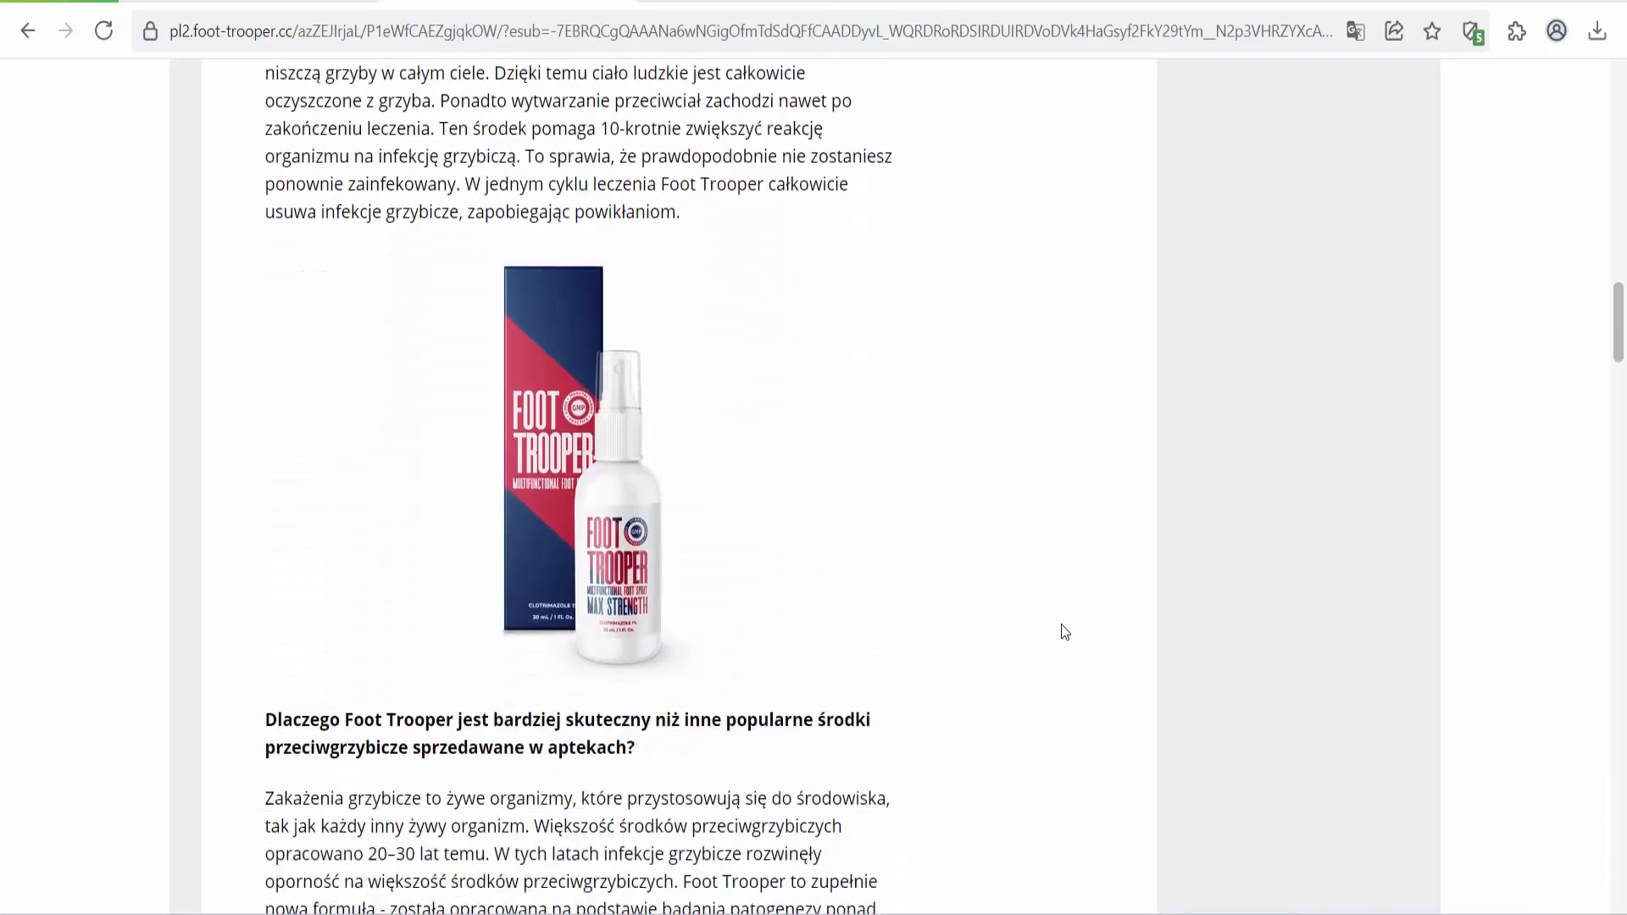
scroll("down", 3)
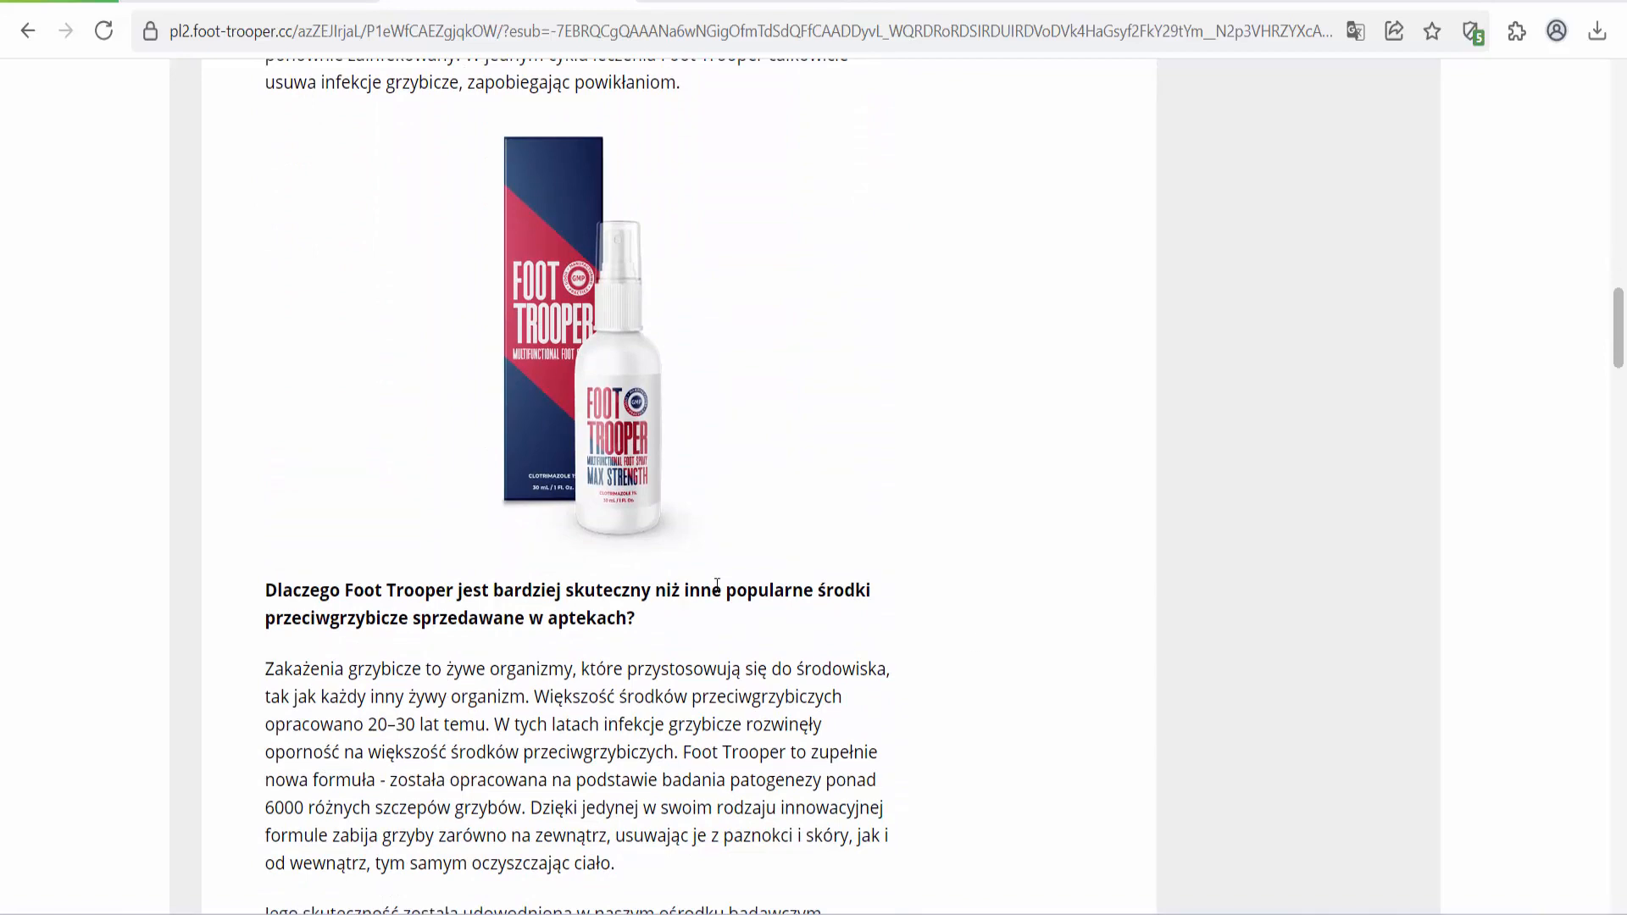
mouse_move(1003, 708)
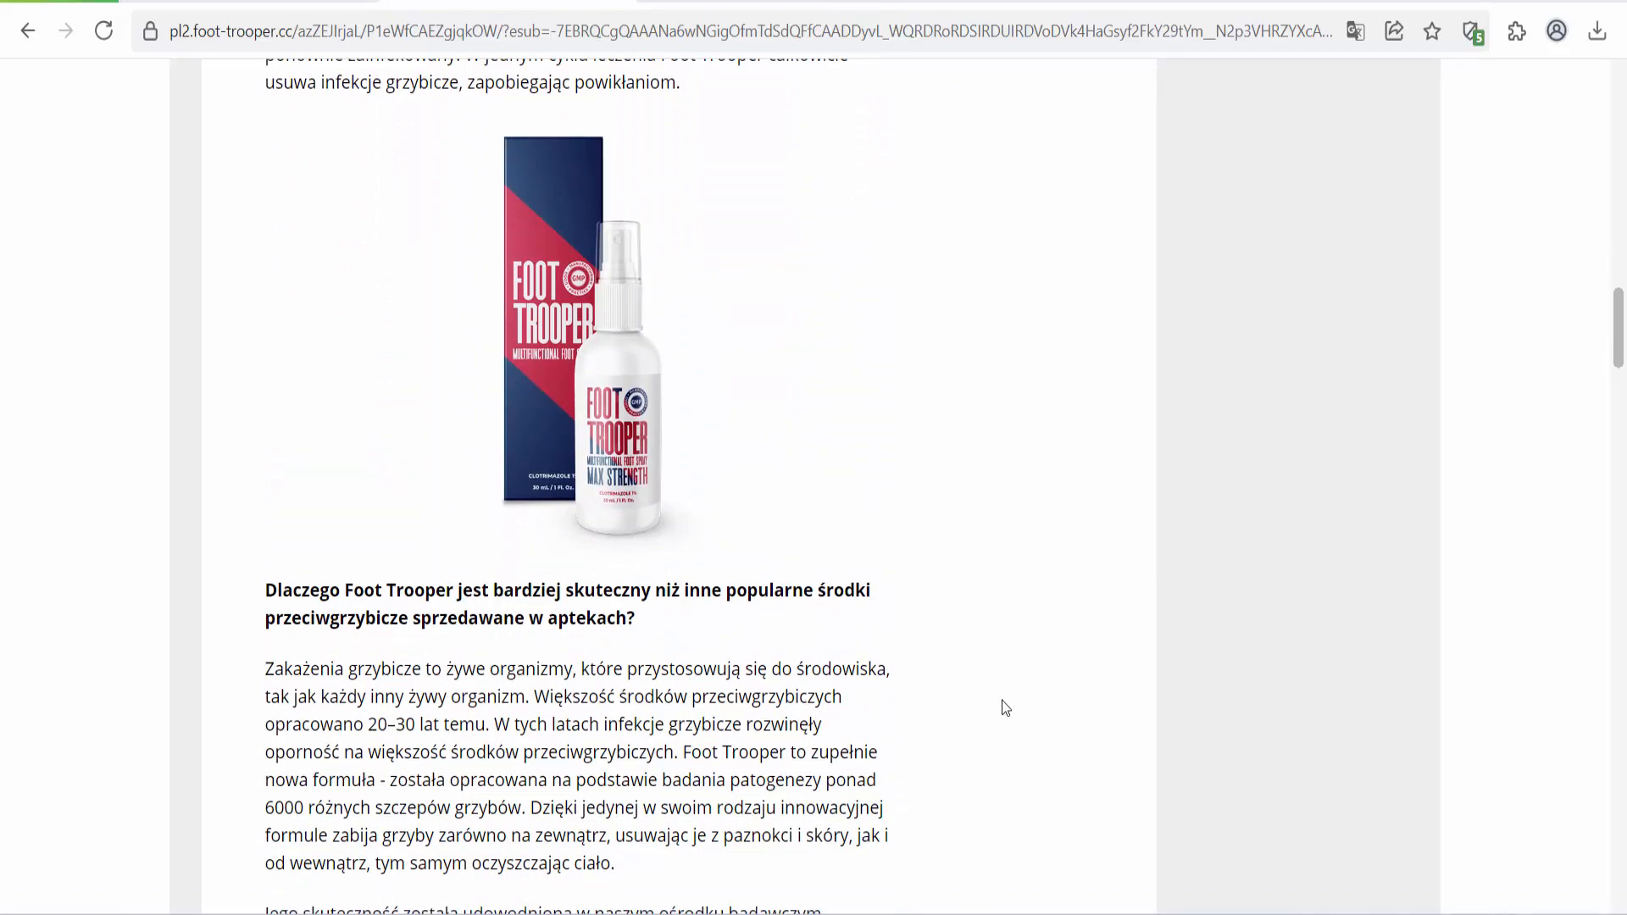
scroll("down", 3)
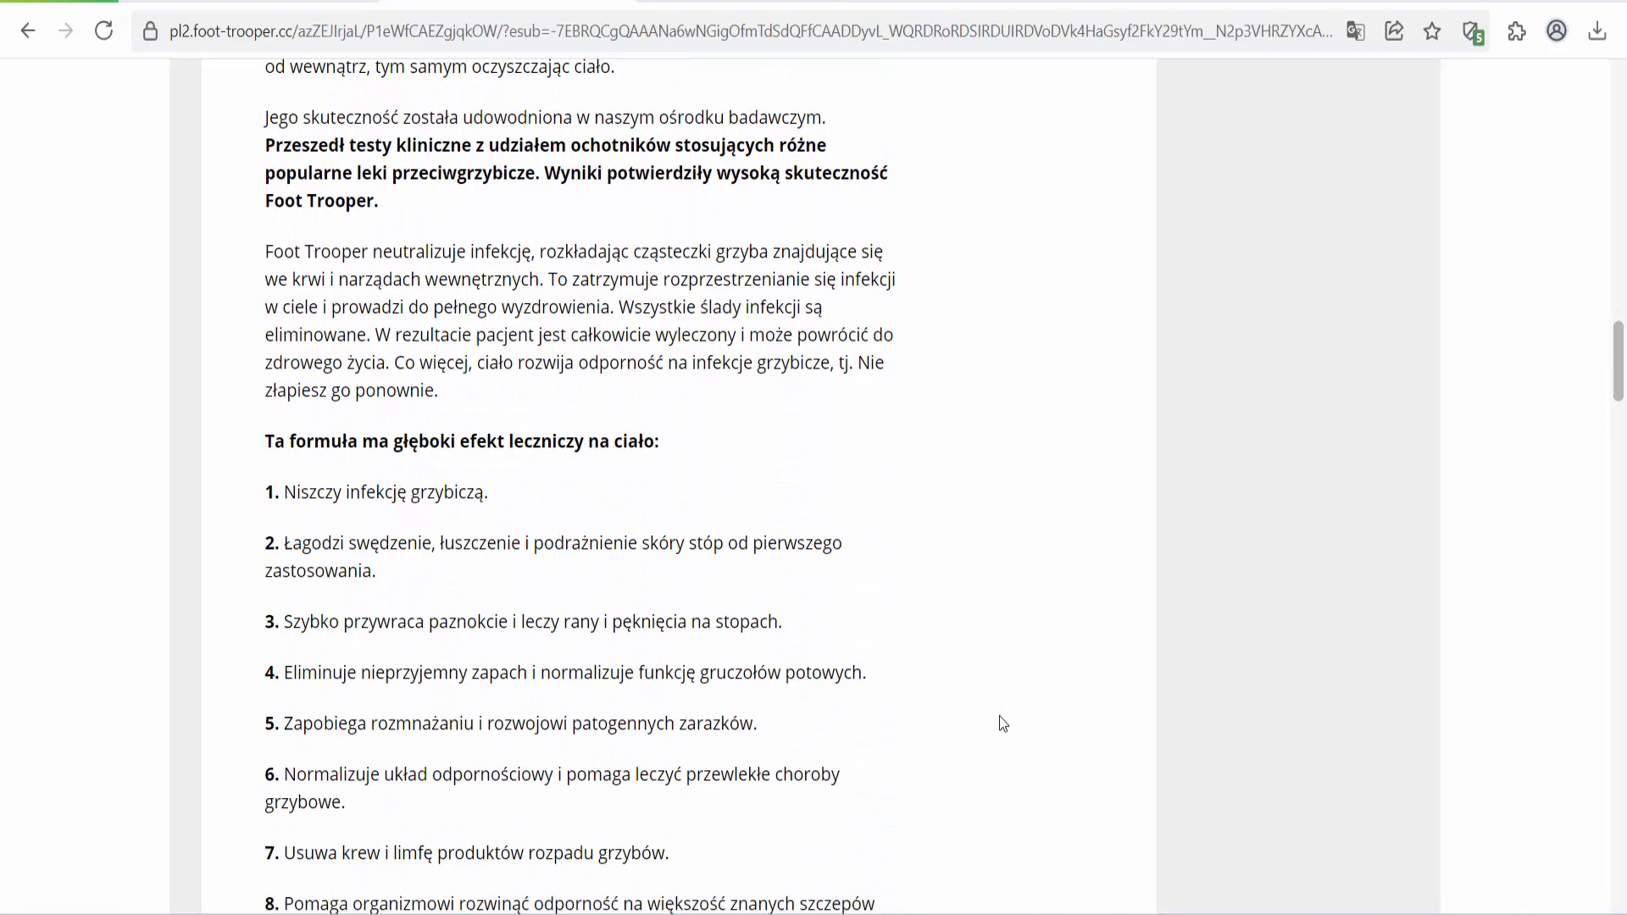
scroll("down", 3)
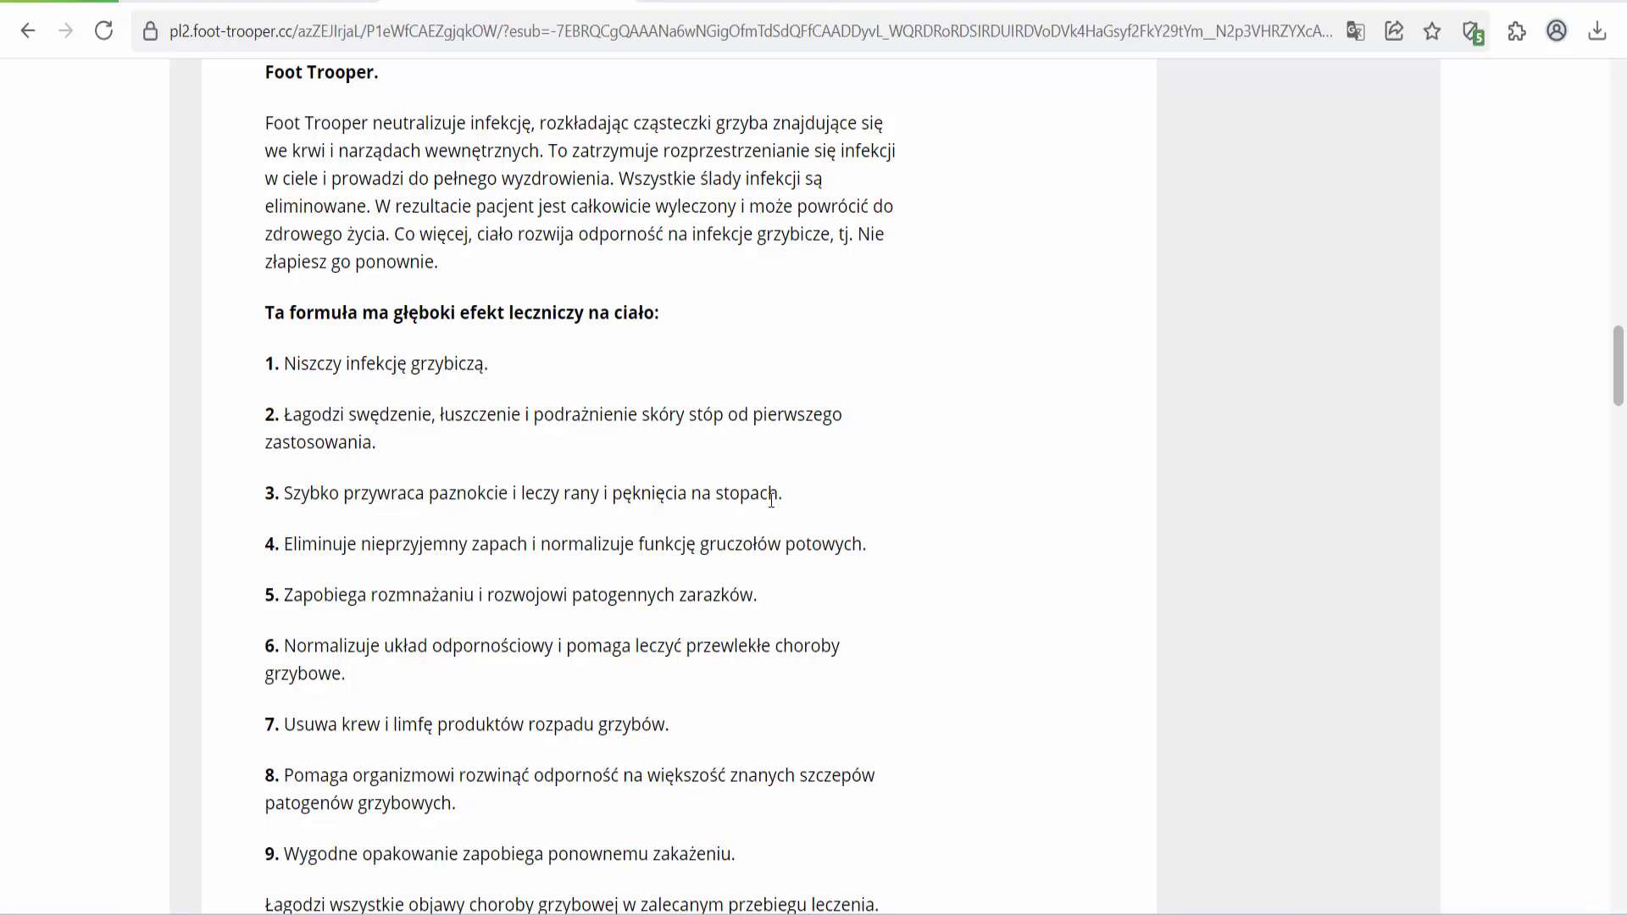
mouse_move(281, 605)
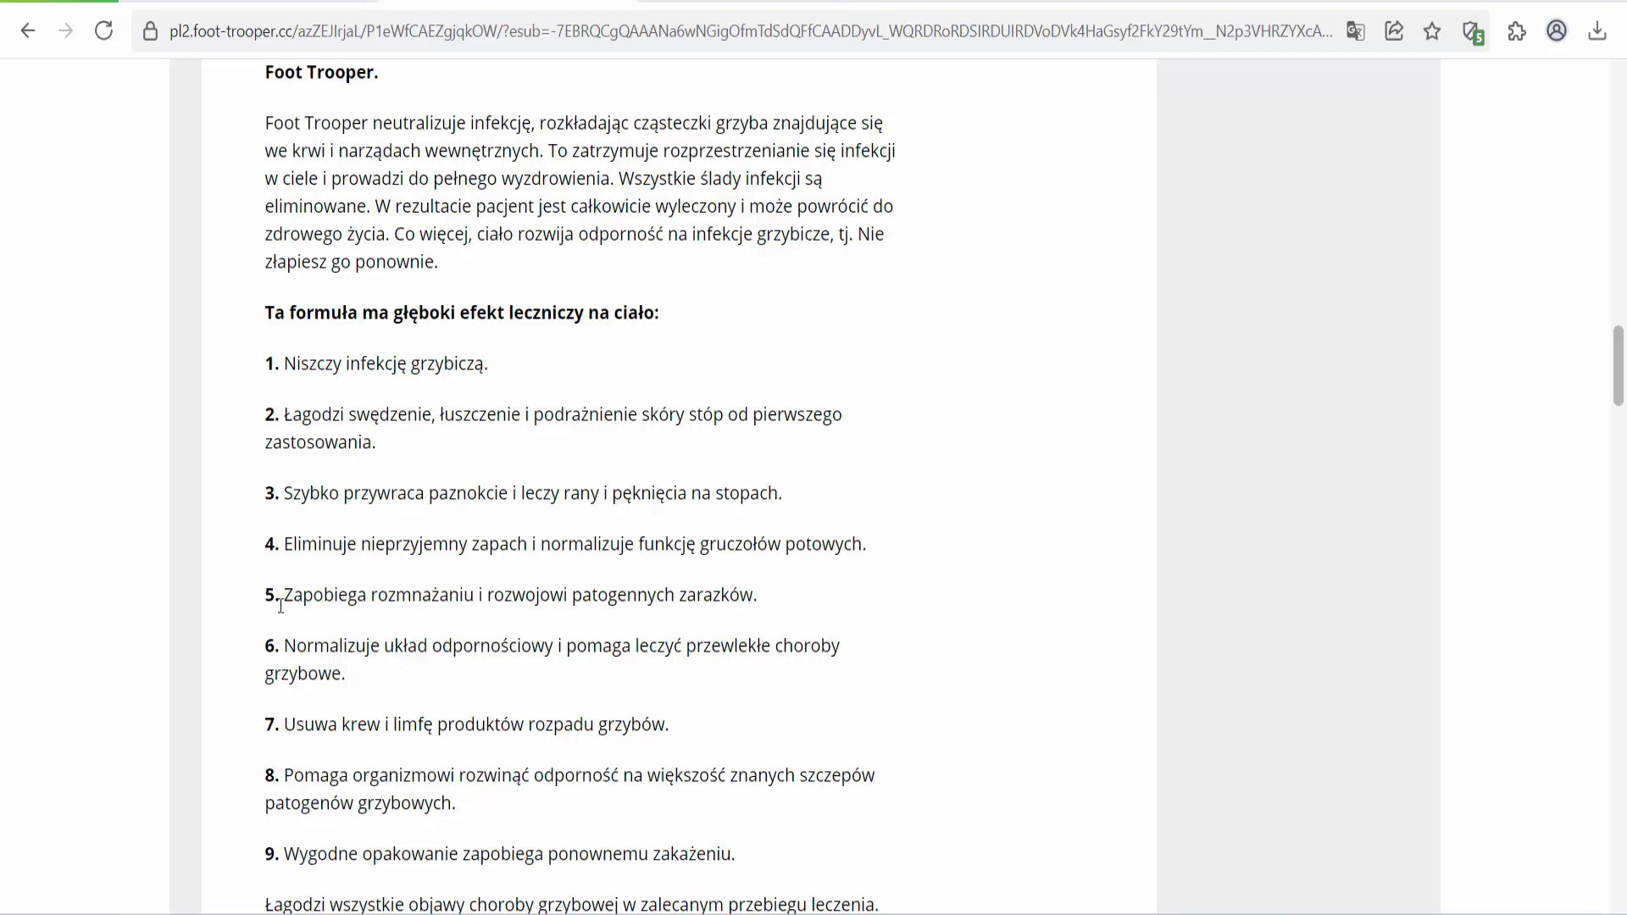
scroll("down", 3)
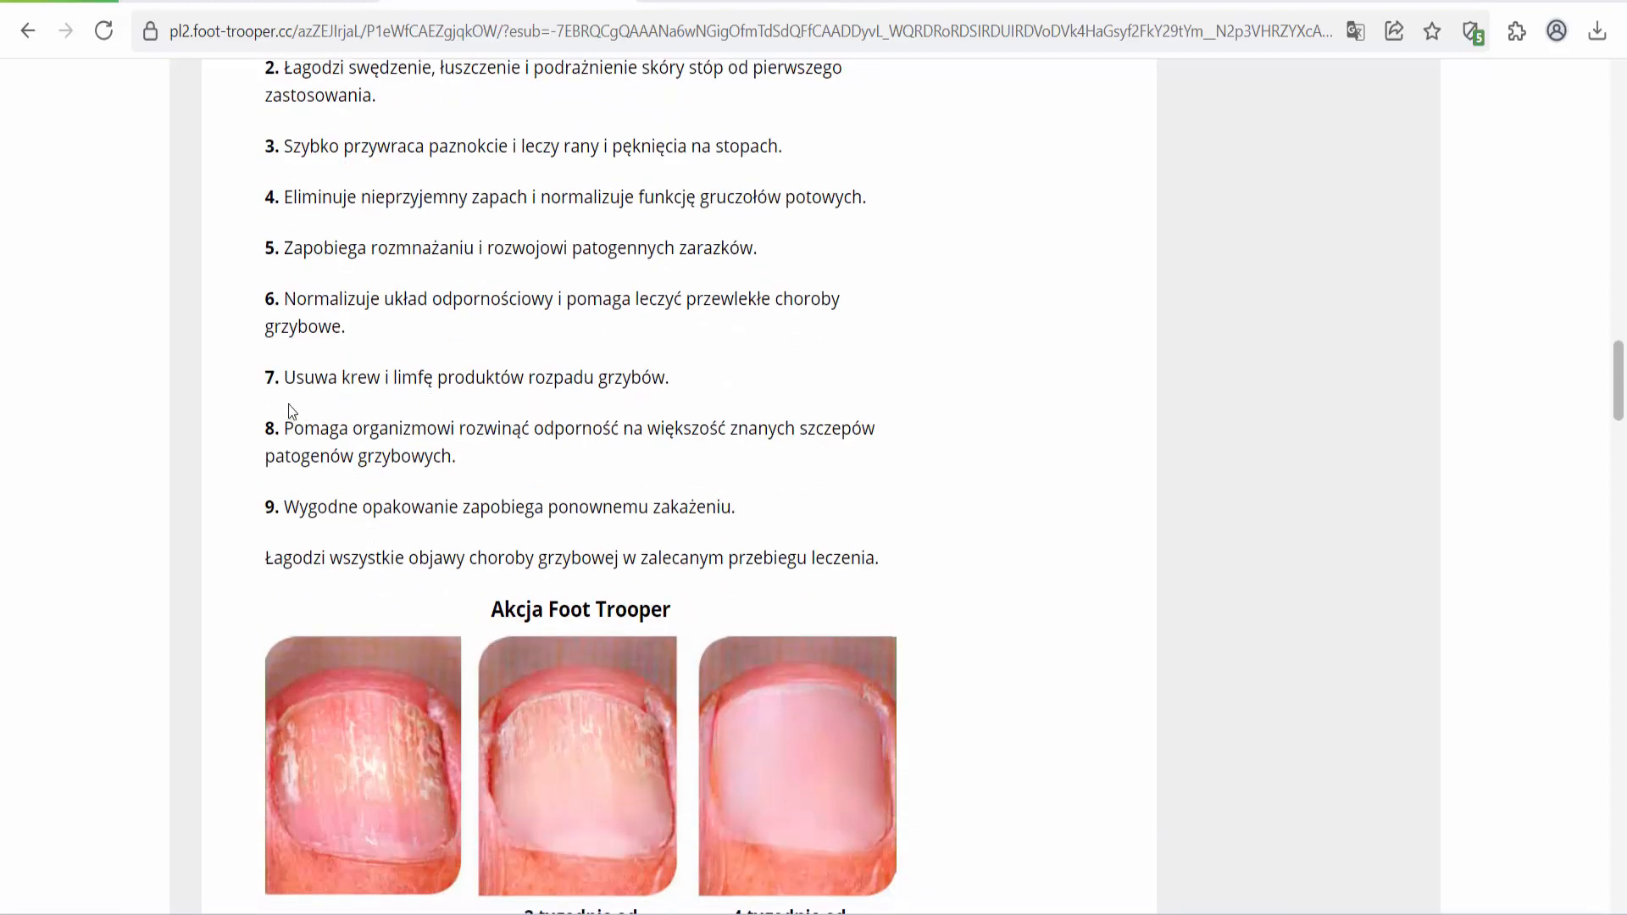
mouse_move(283, 498)
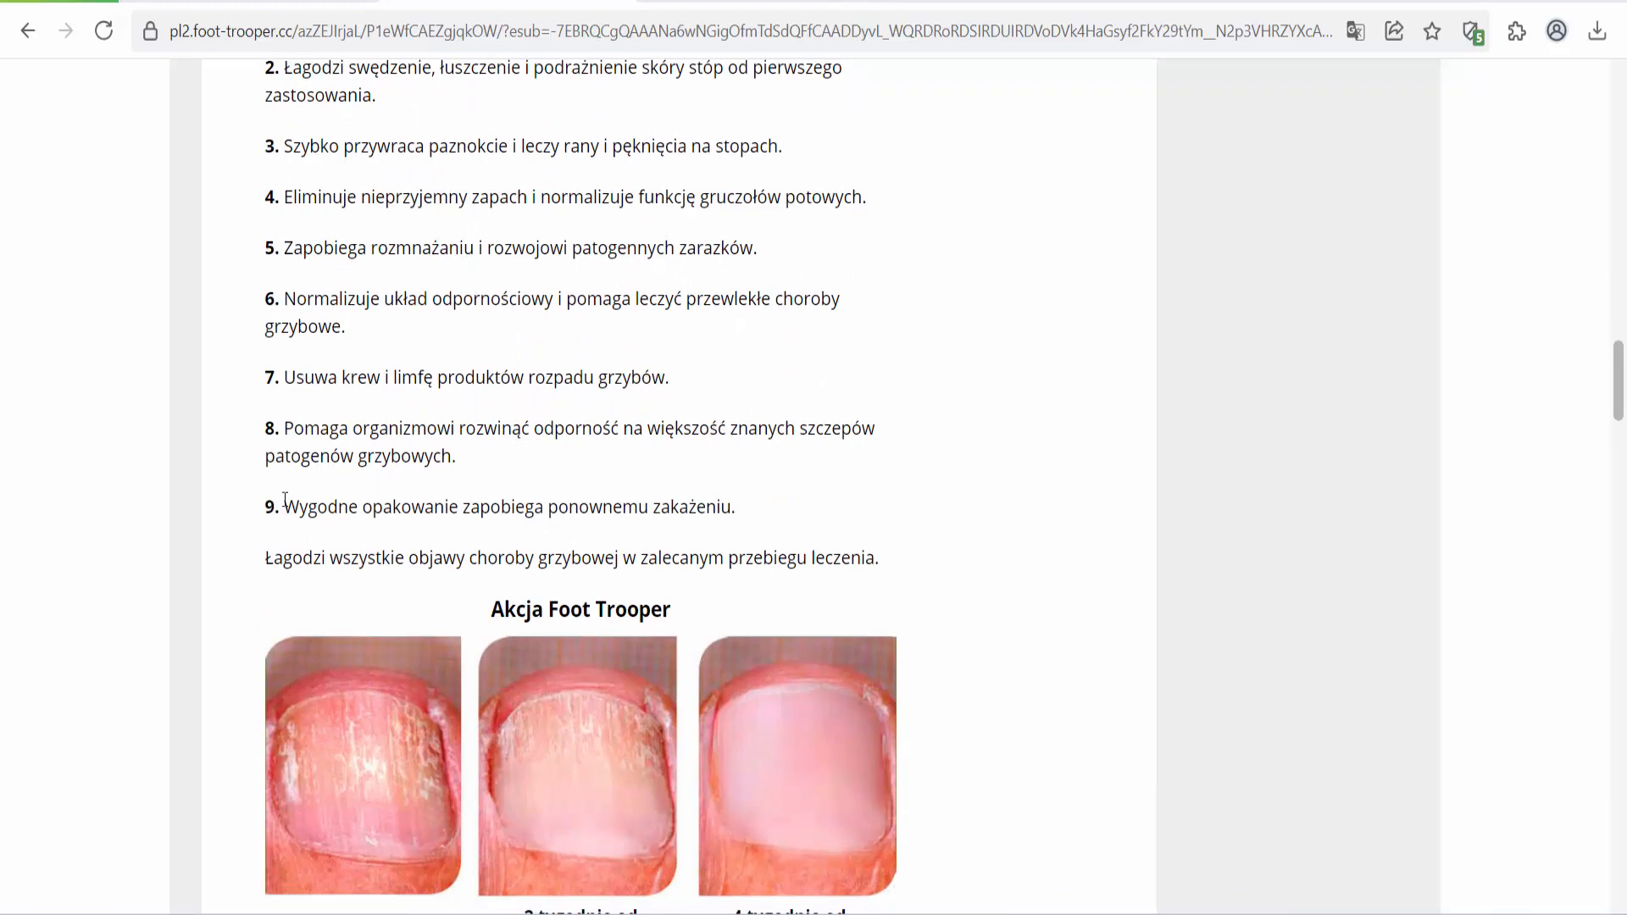
scroll("down", 3)
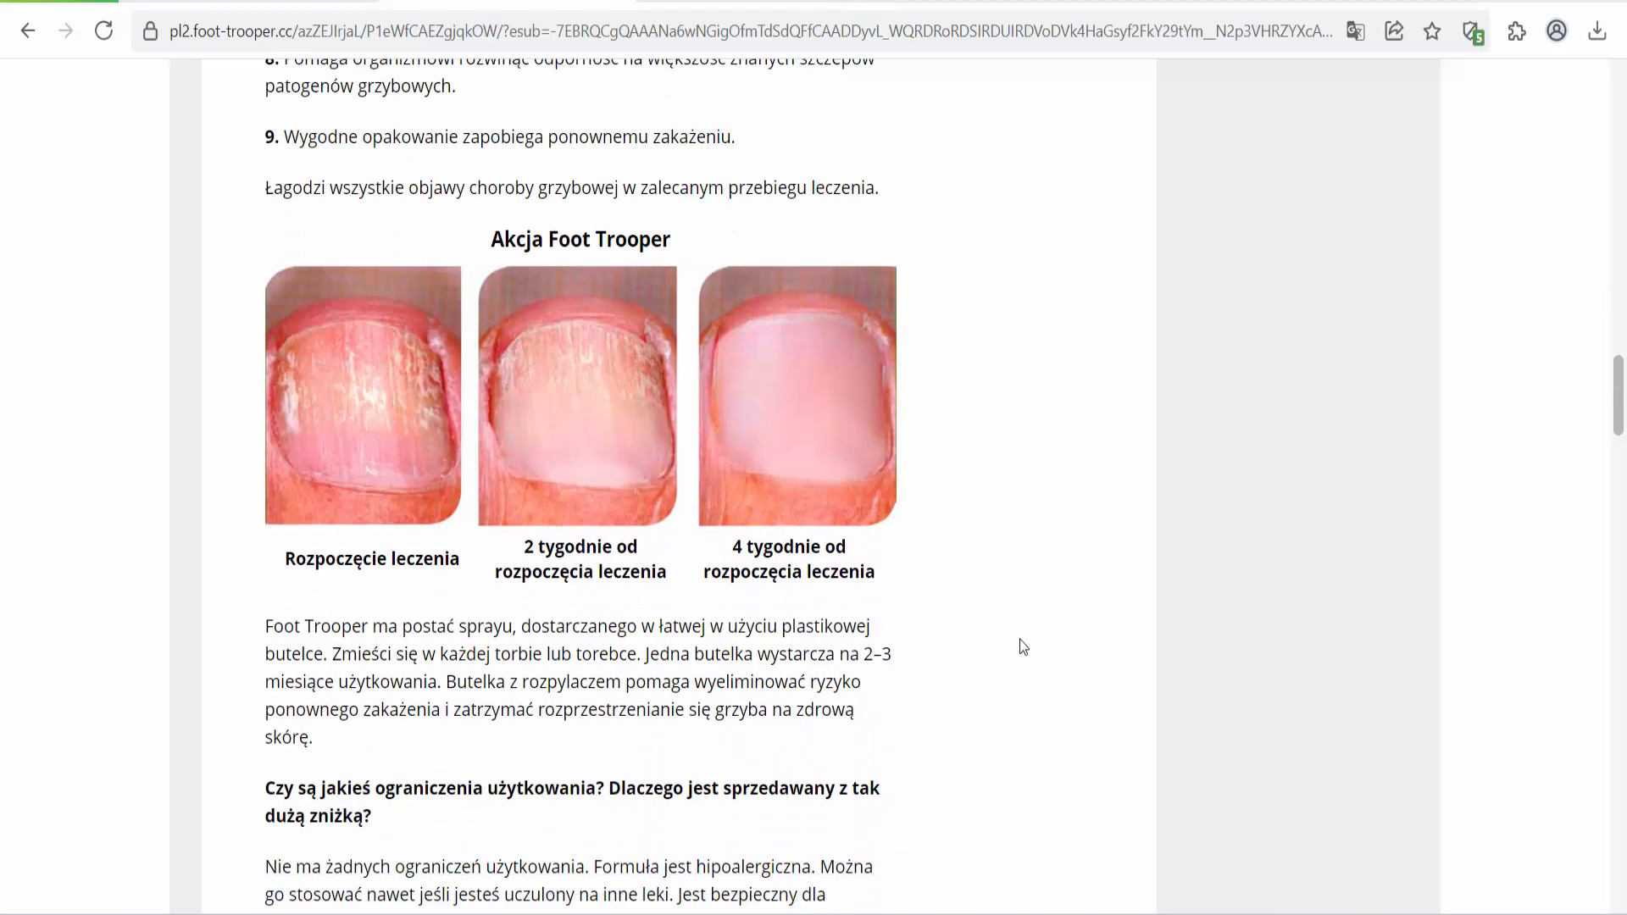
scroll("down", 3)
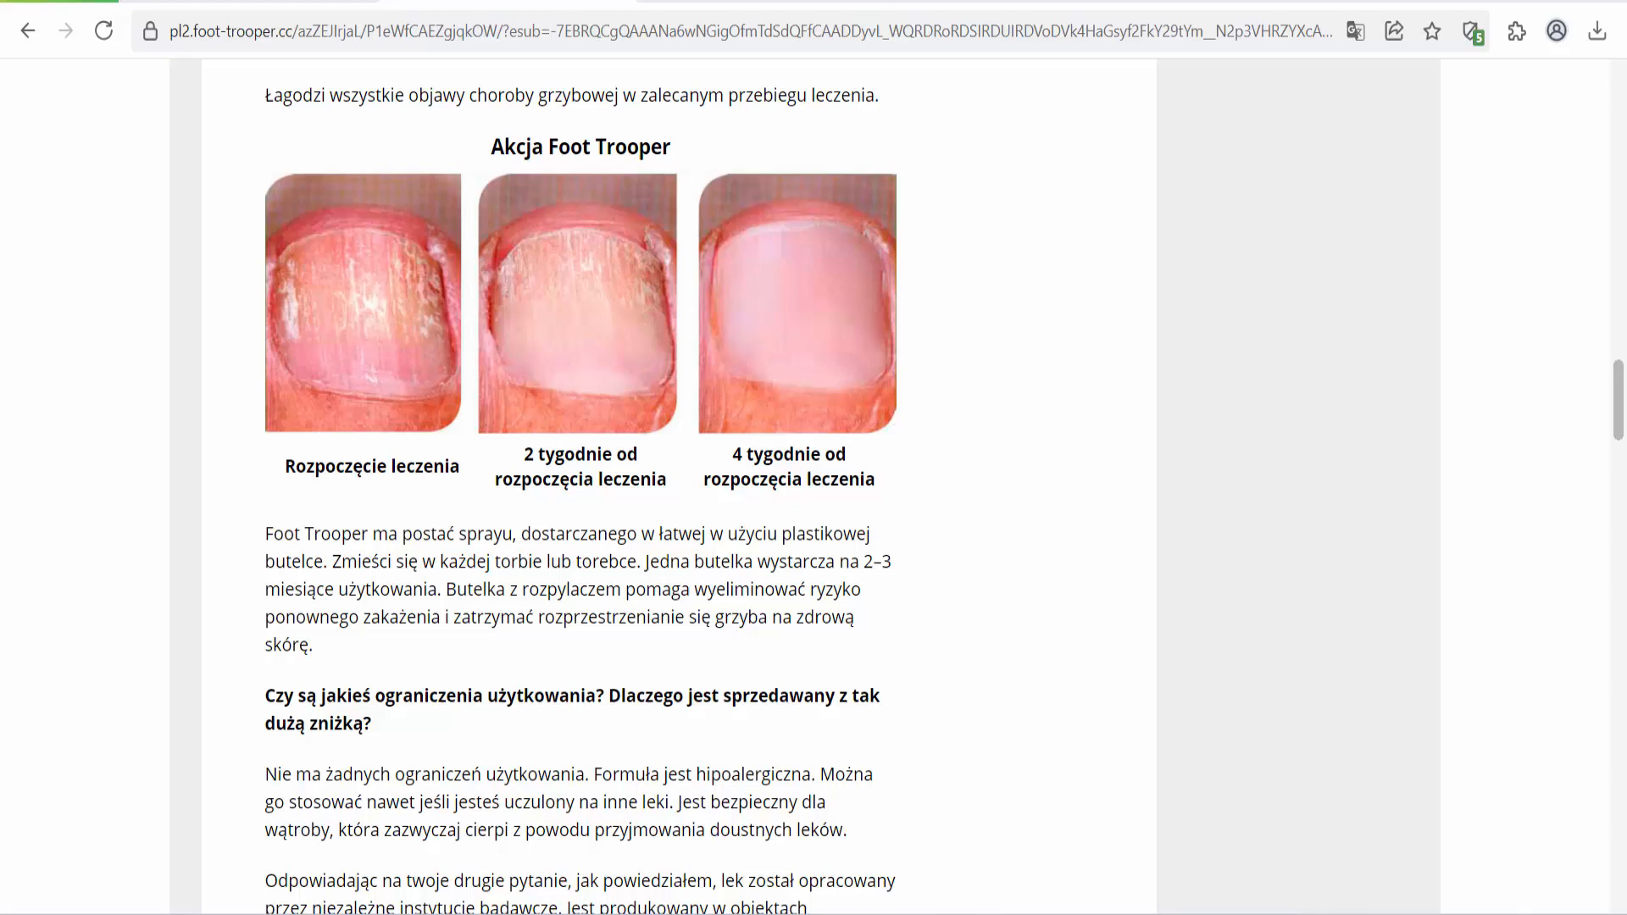
scroll("down", 3)
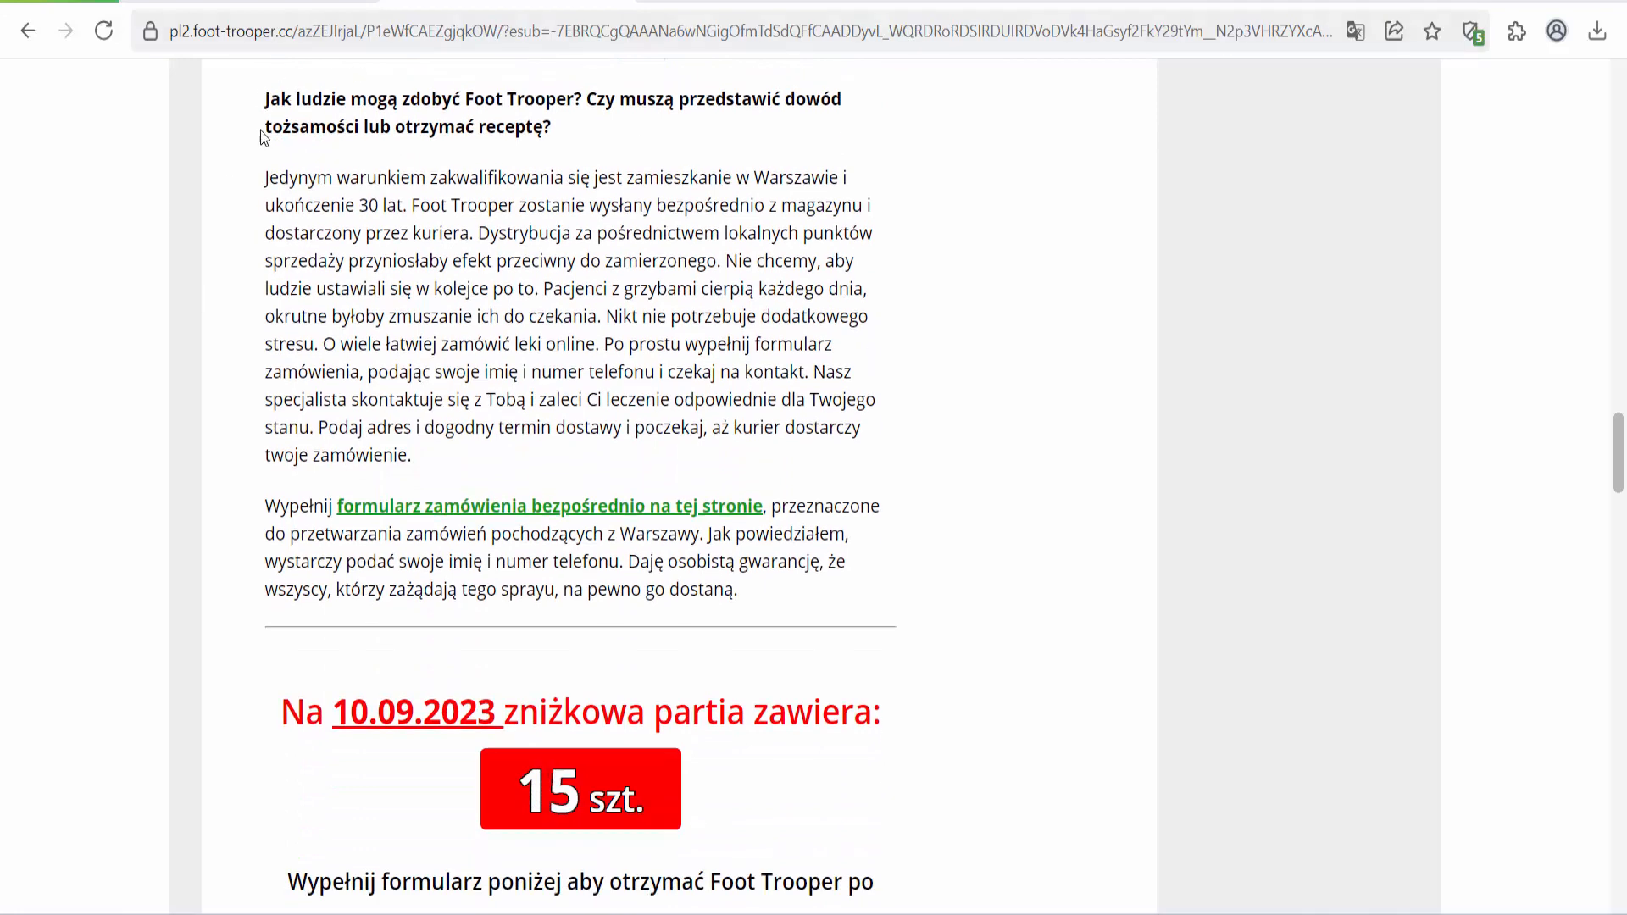
- View the 200 PLN order form, click near the name field, and reach '34 komentarze dzisiaj'
scroll("down", 3)
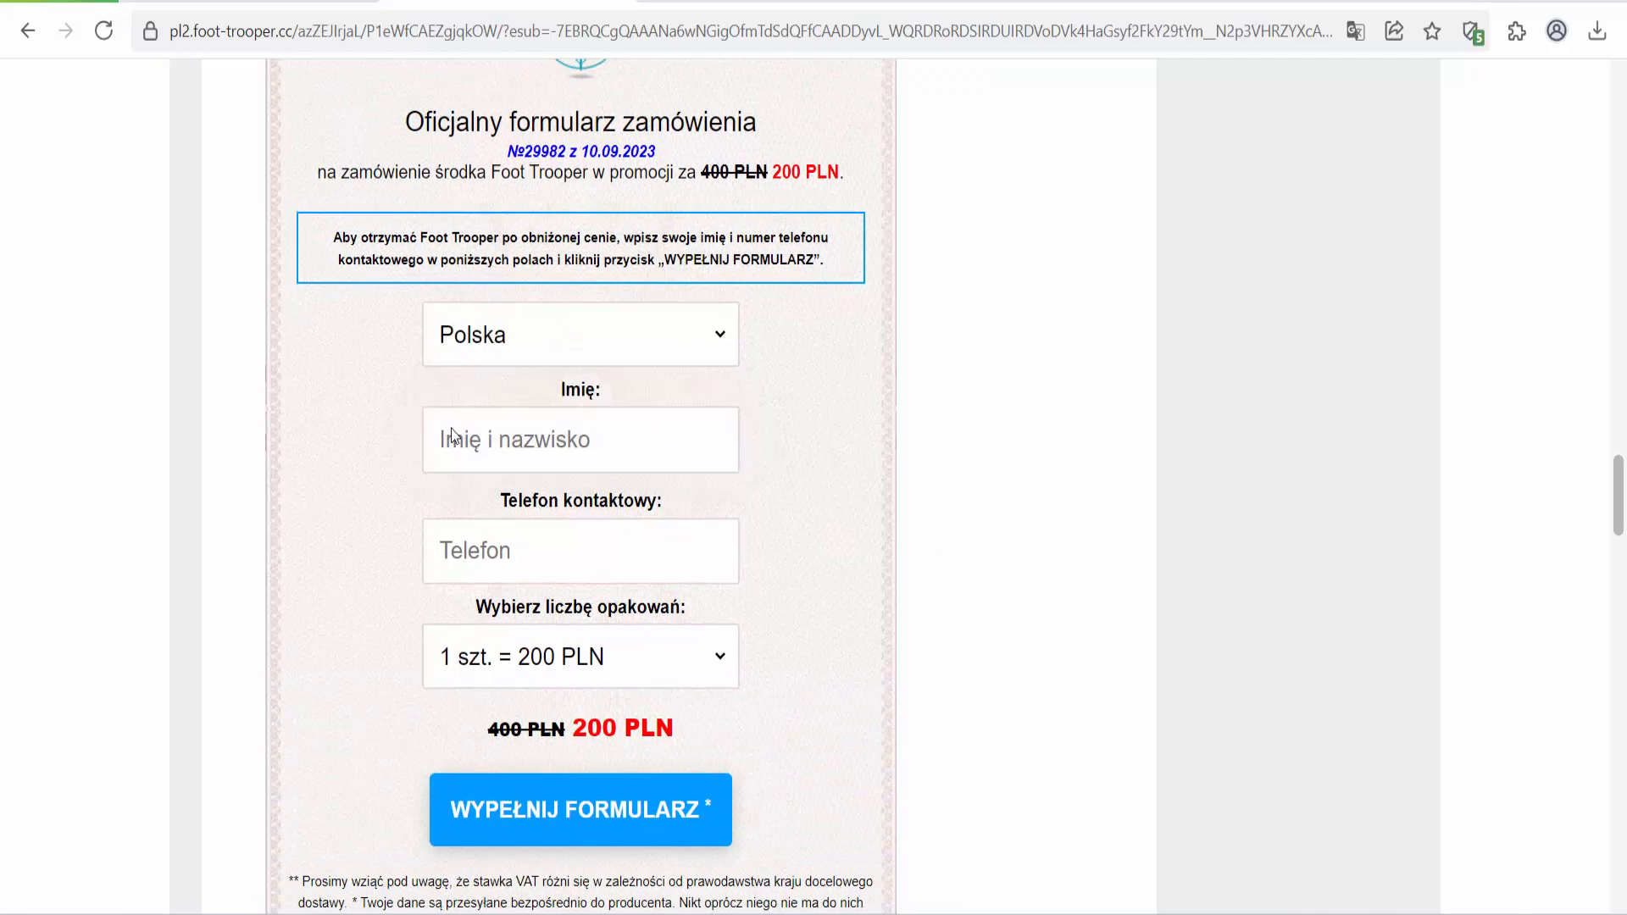
left_click(579, 656)
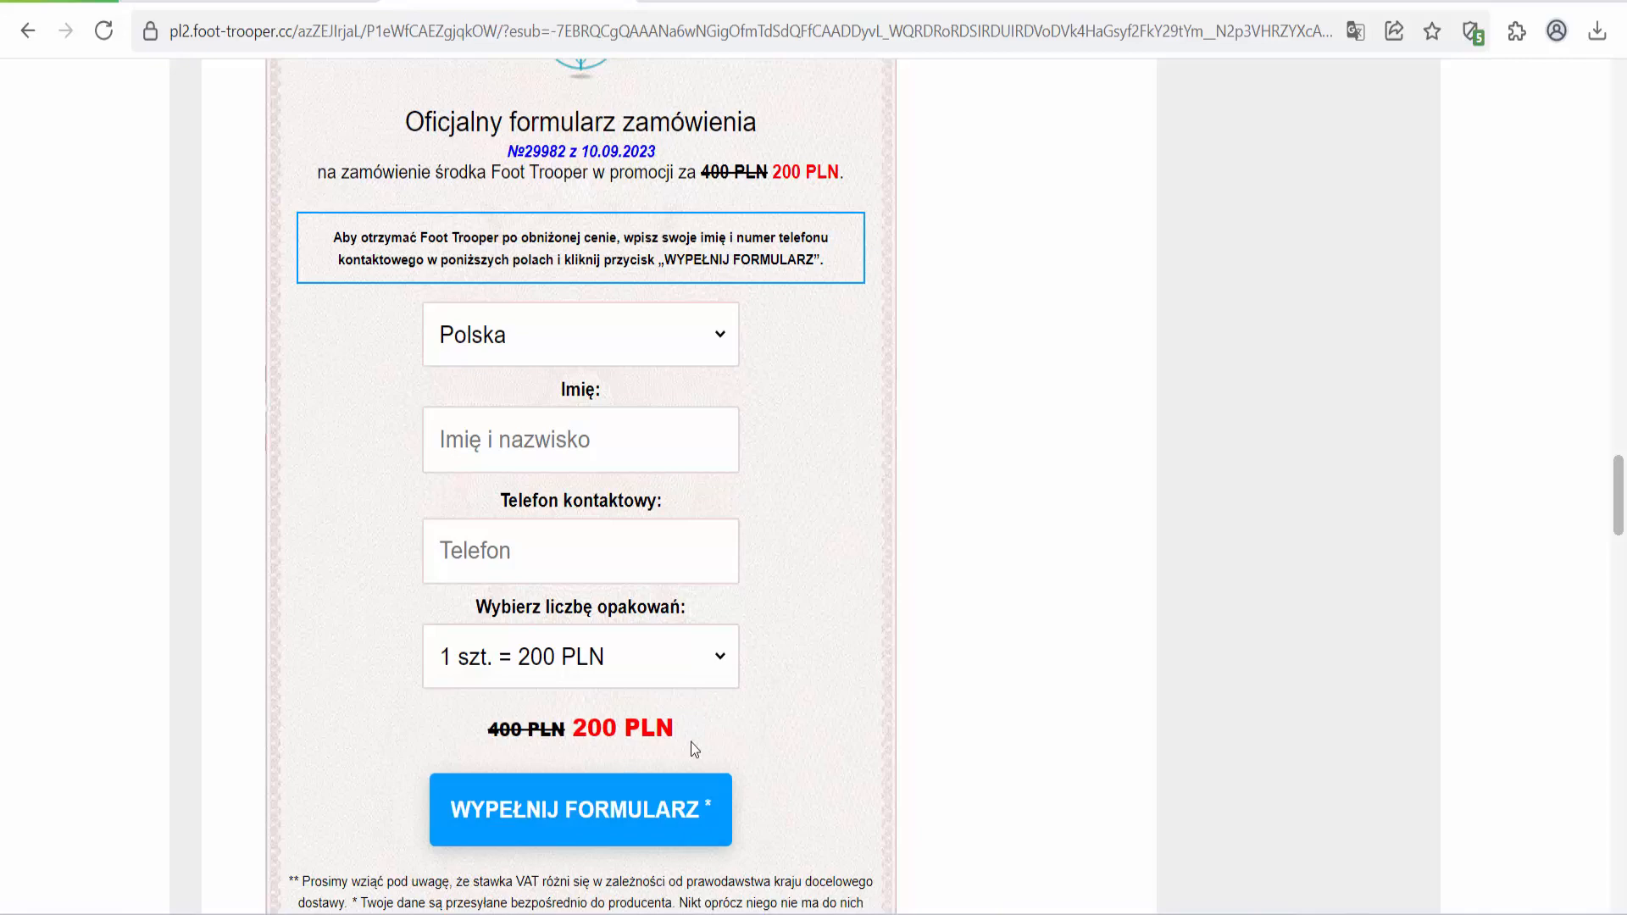
scroll("down", 3)
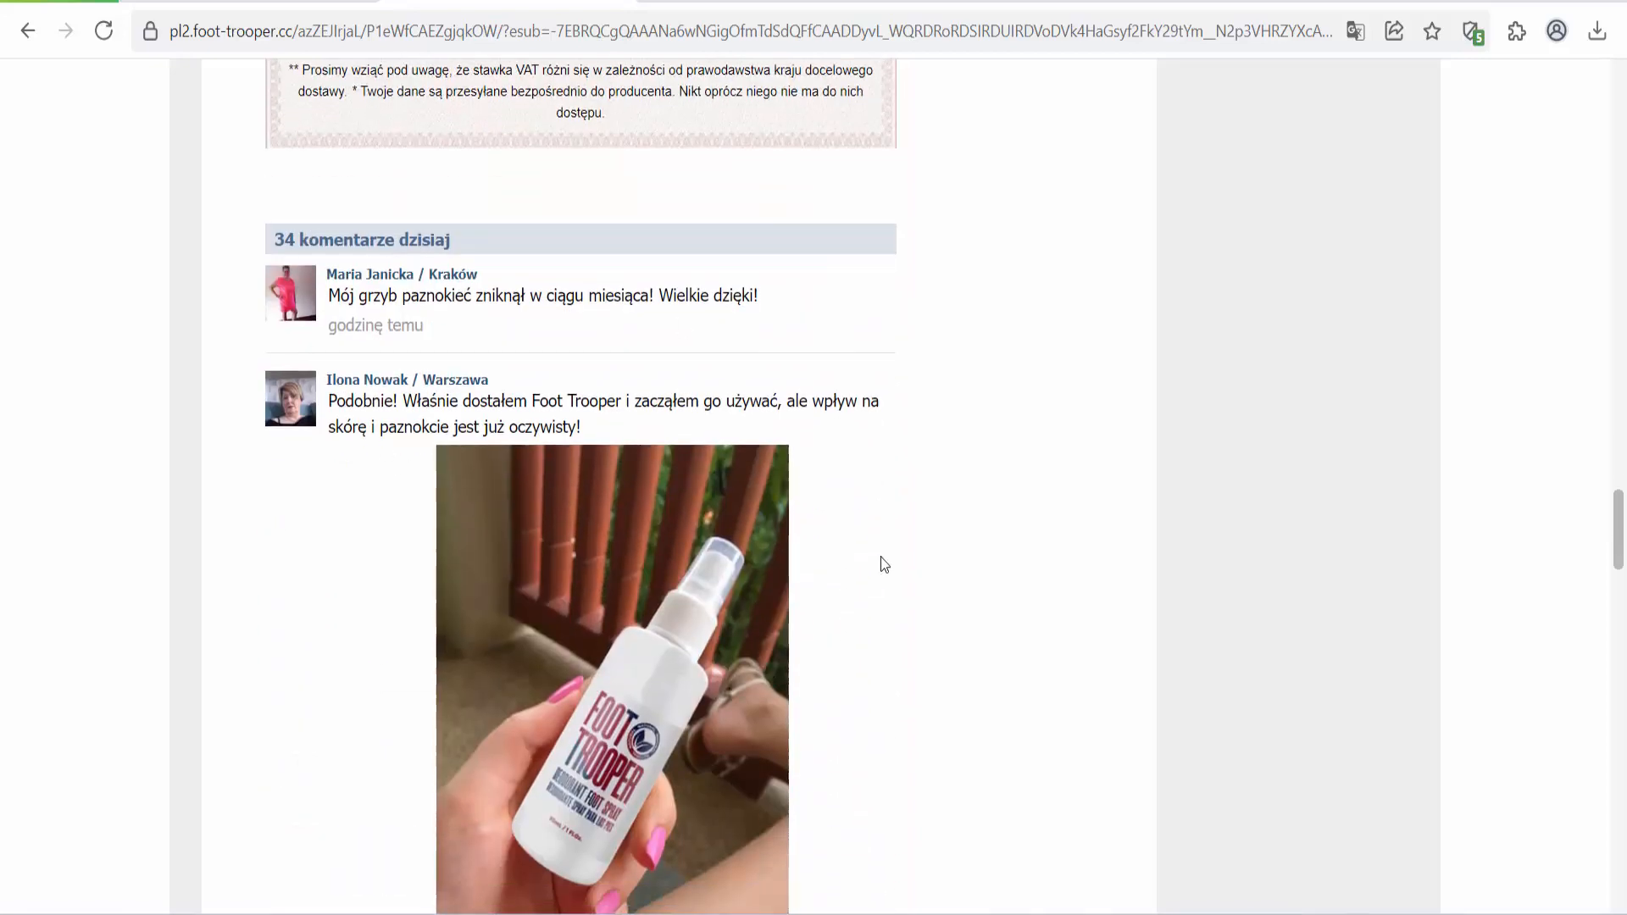
- Scroll through the reader comments and photos to the final comment and order button
scroll("down", 3)
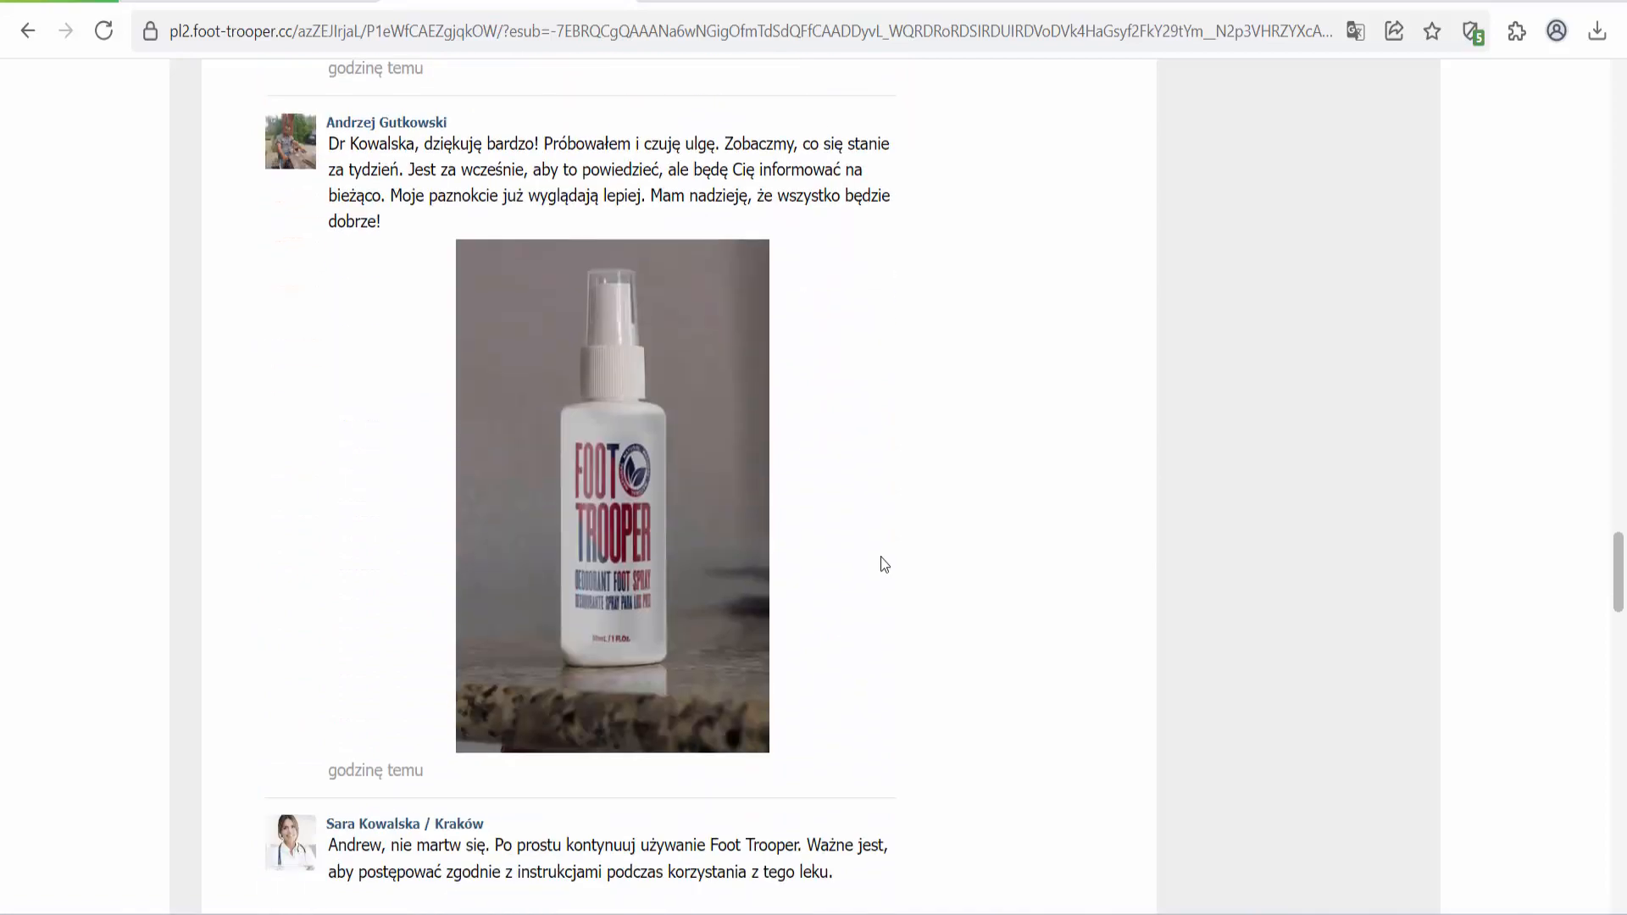
scroll("down", 3)
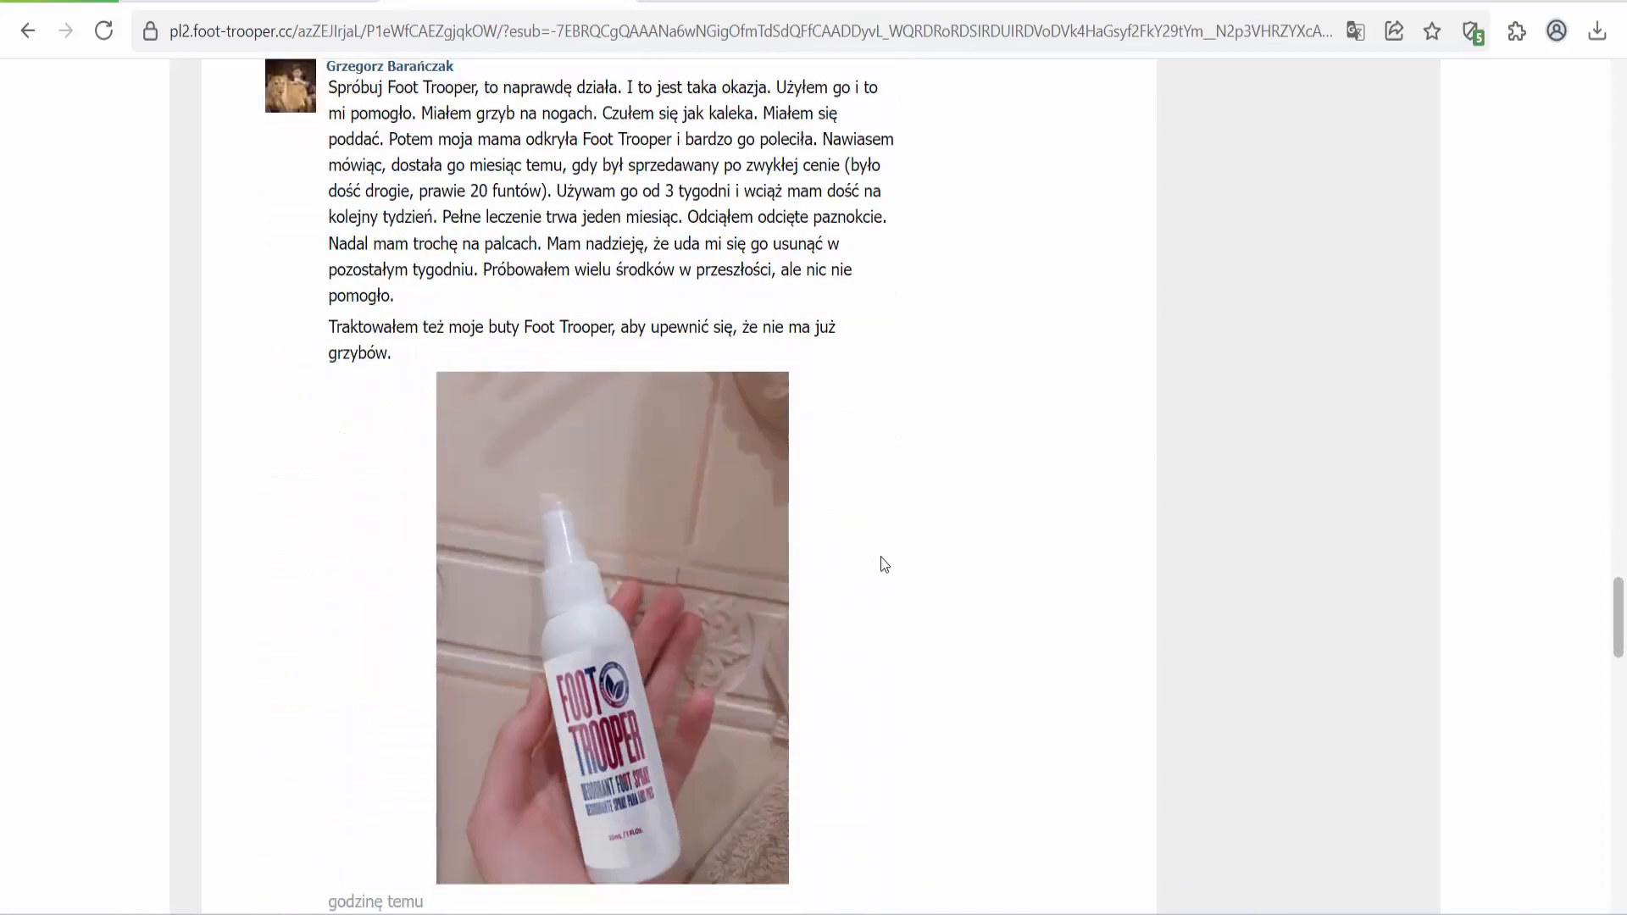
scroll("down", 3)
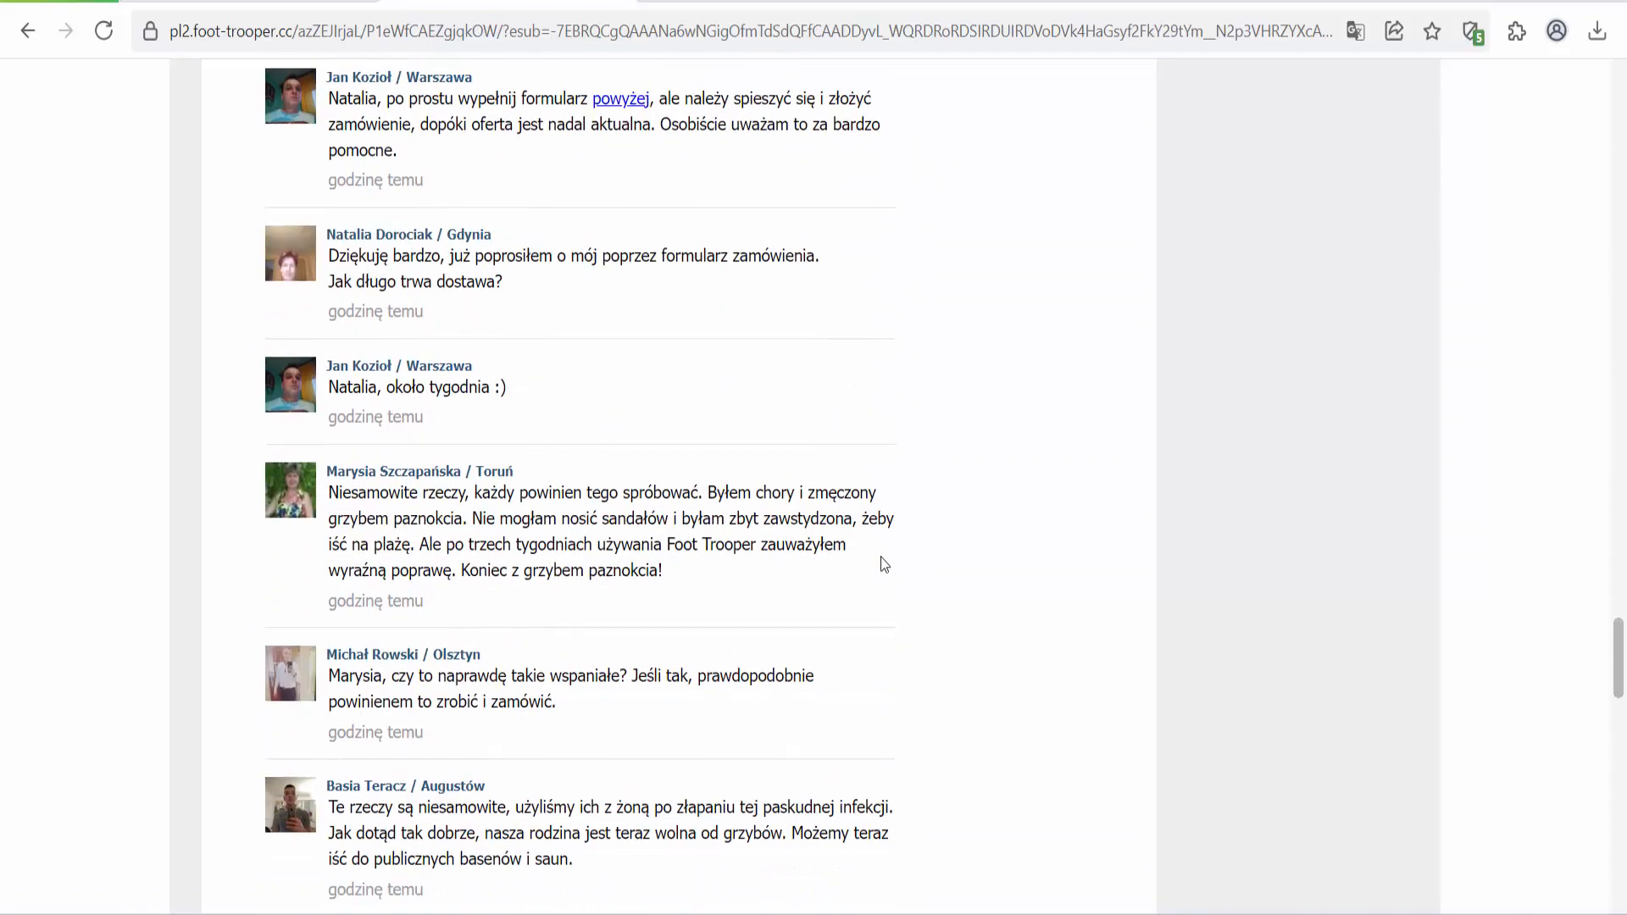
scroll("down", 3)
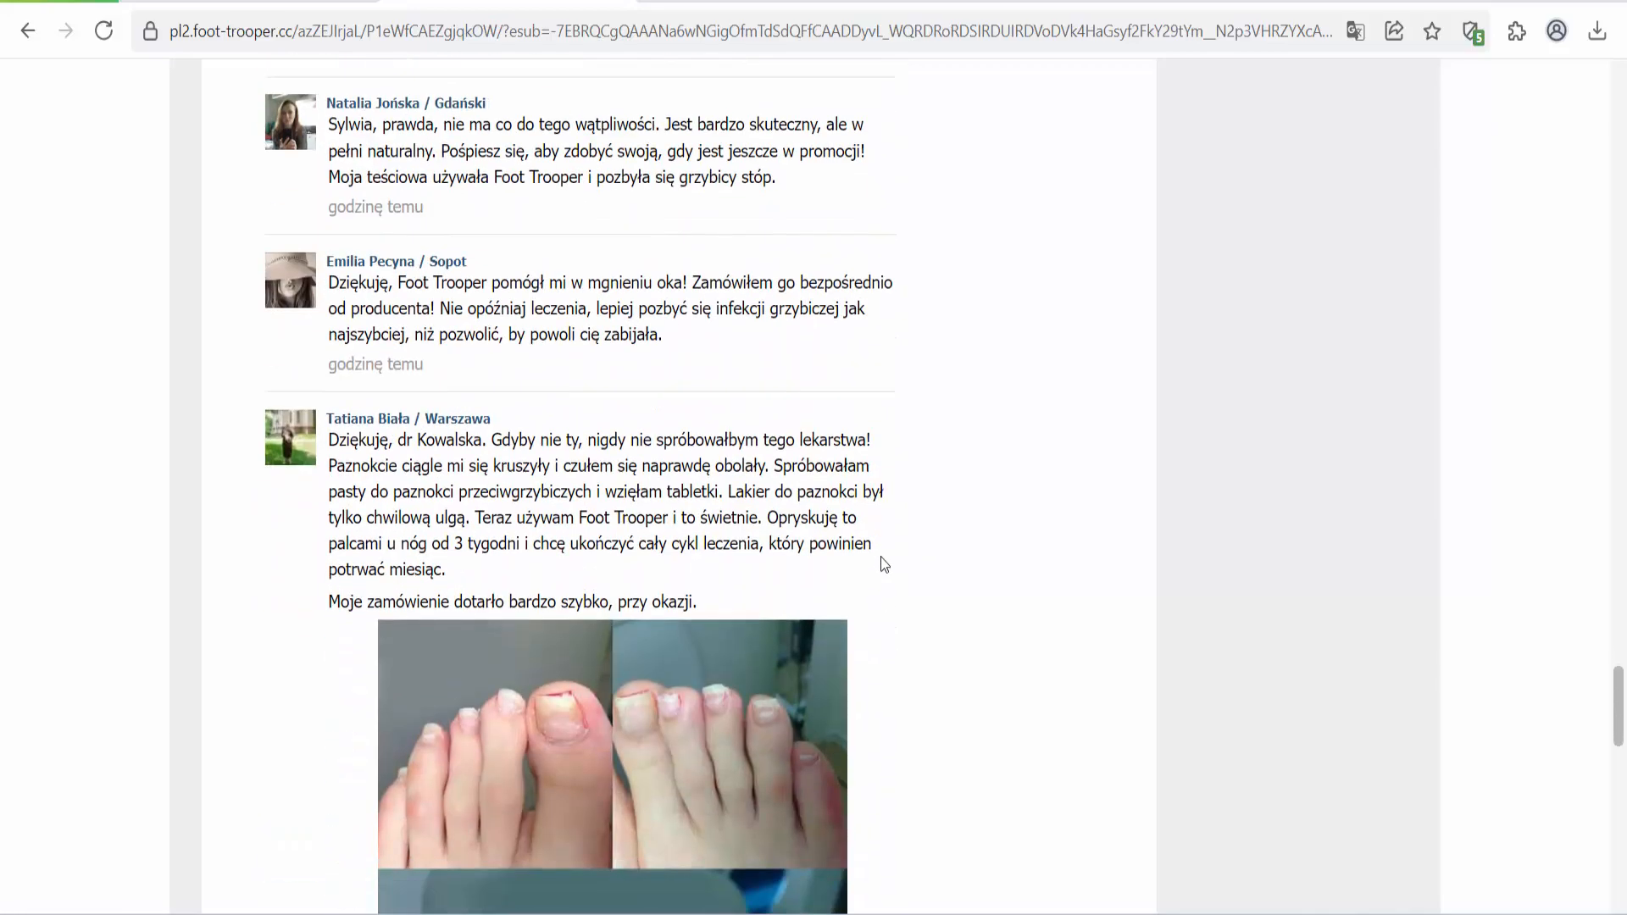
scroll("down", 3)
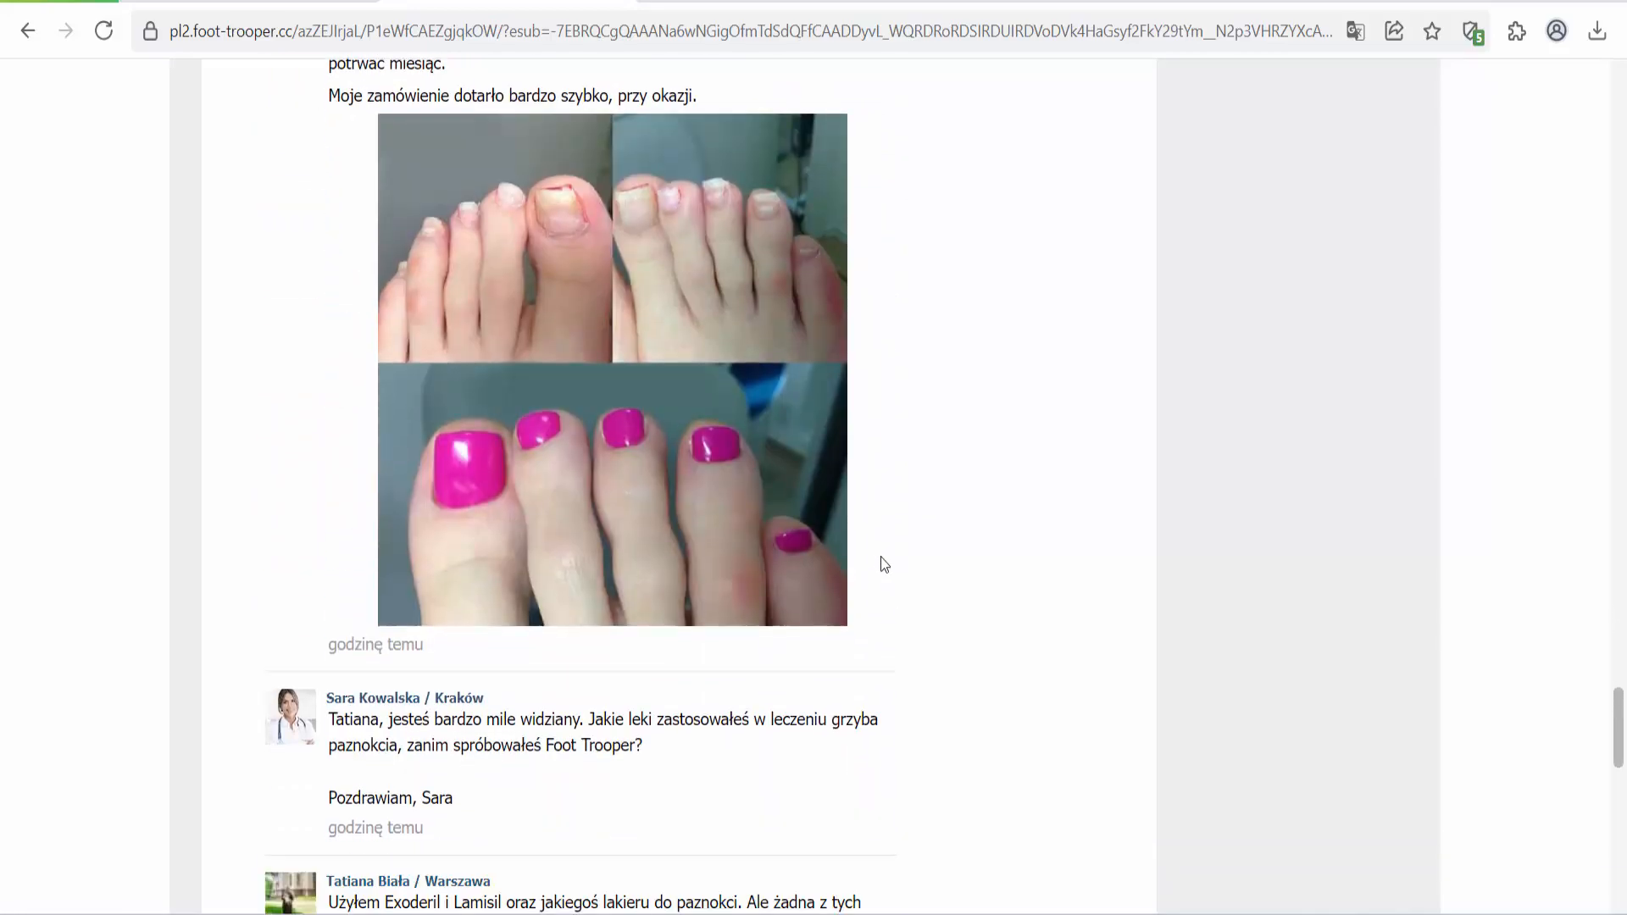
scroll("down", 3)
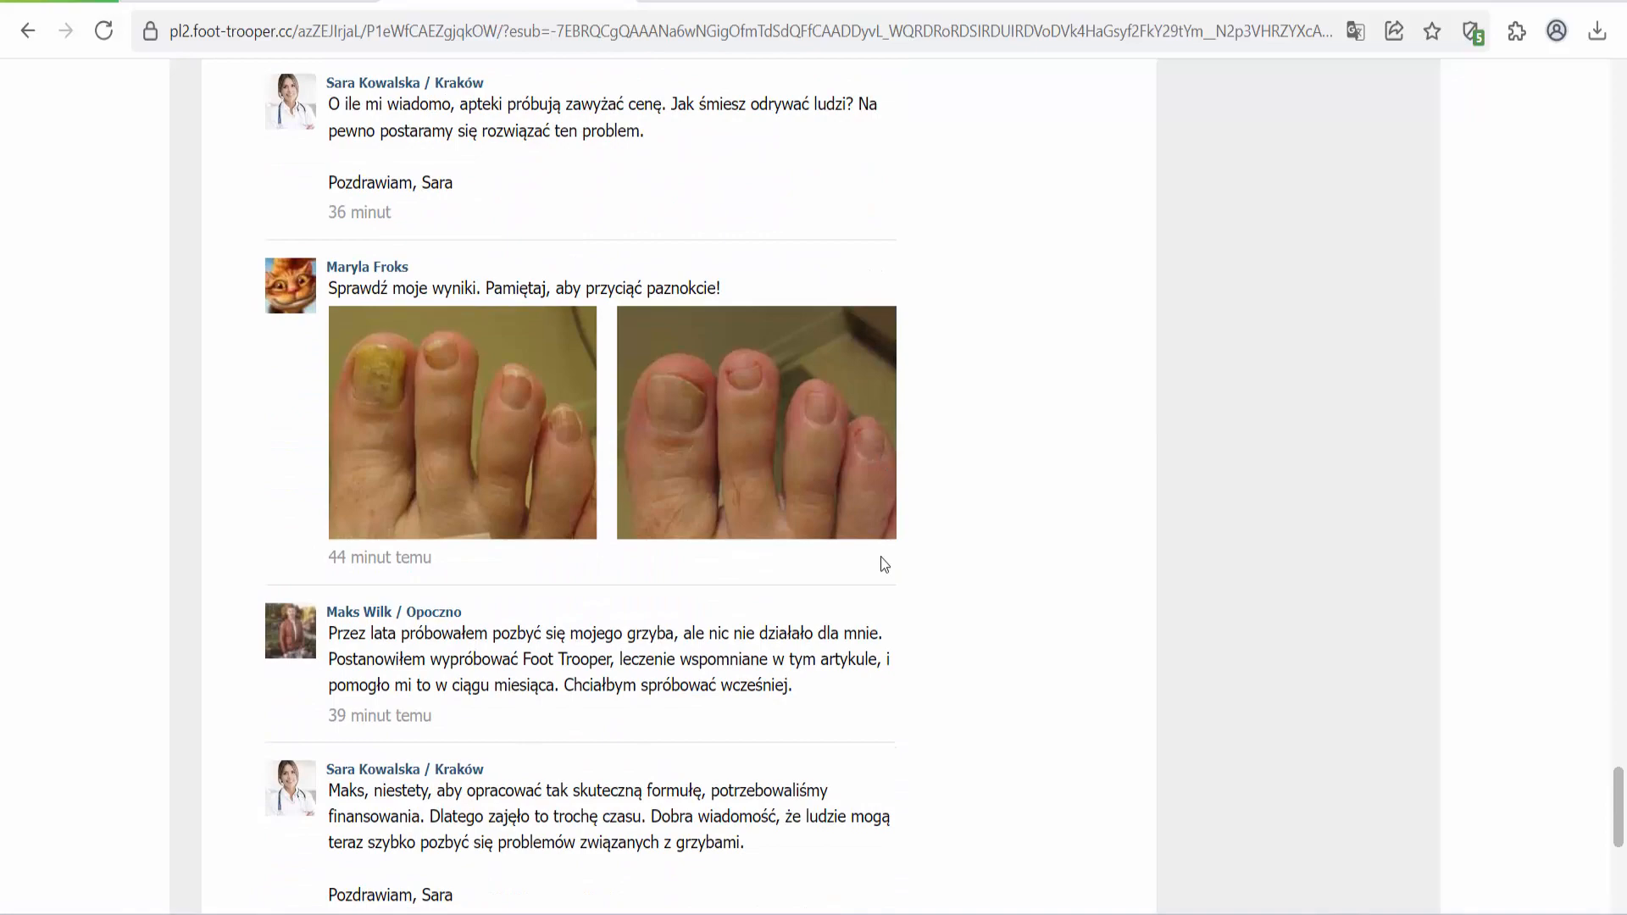
scroll("down", 3)
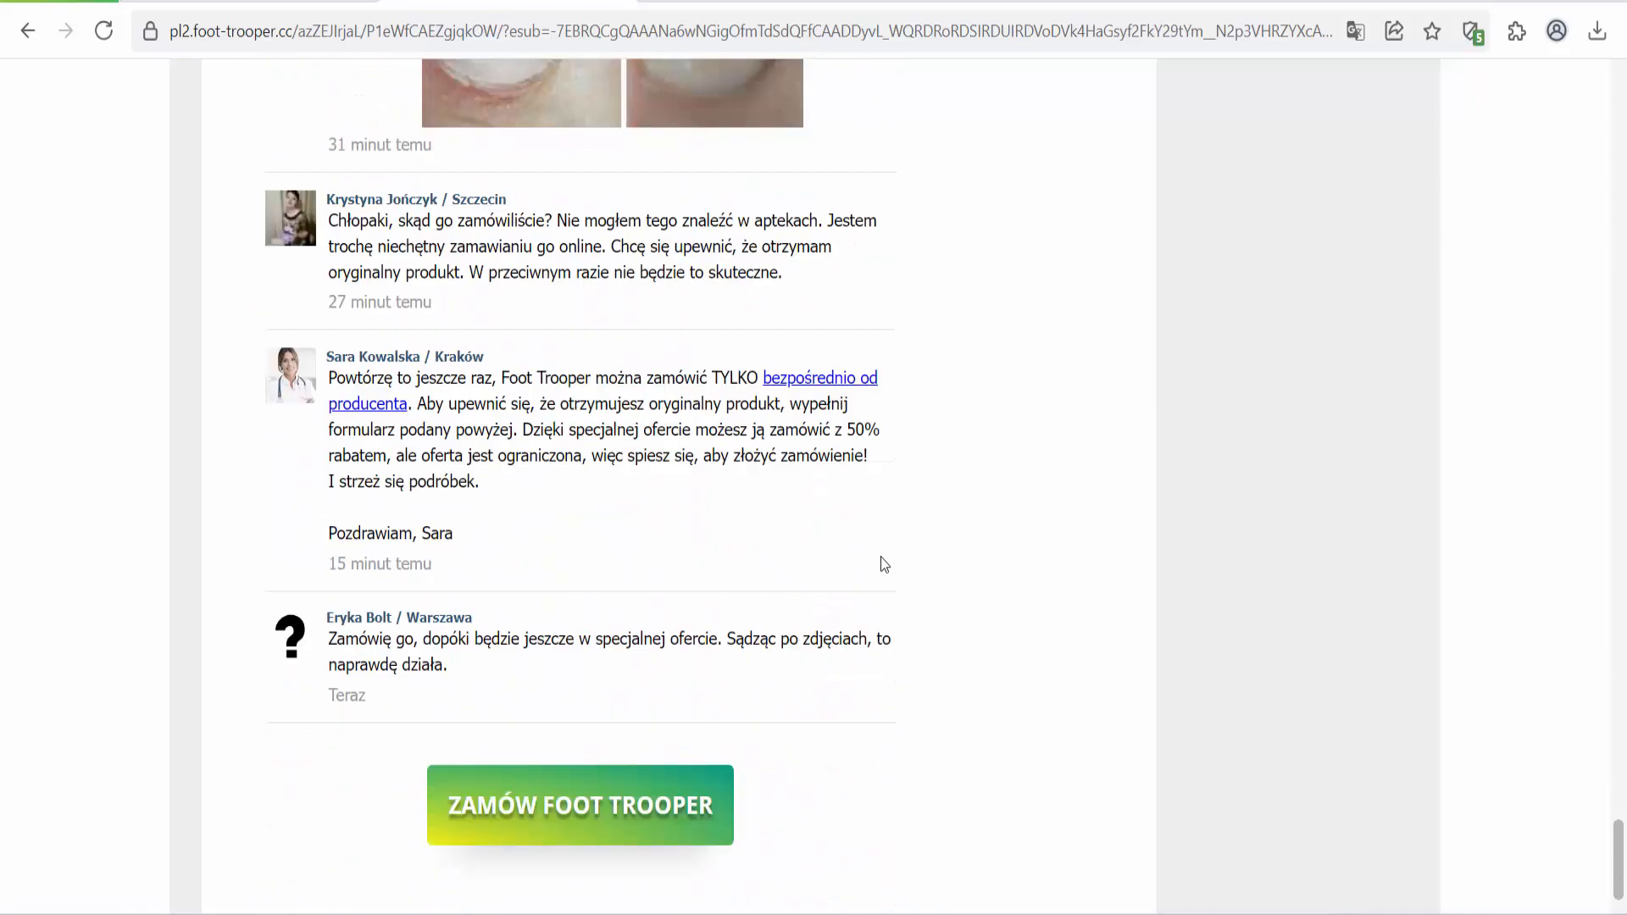